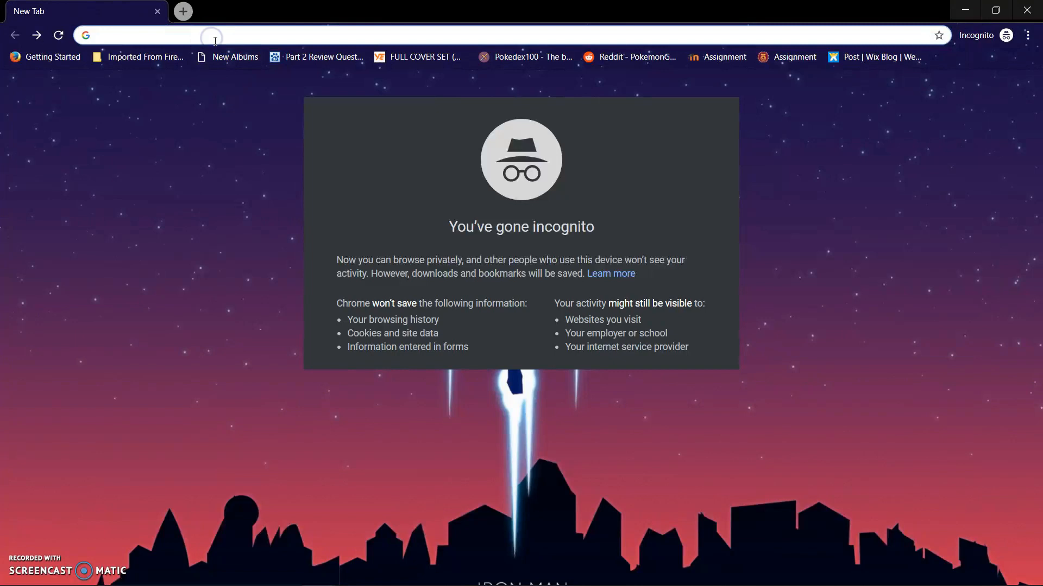
Search Google for 'how to unlock bootloader for one plus 5t' and scroll the results.
text(how to unlock b)
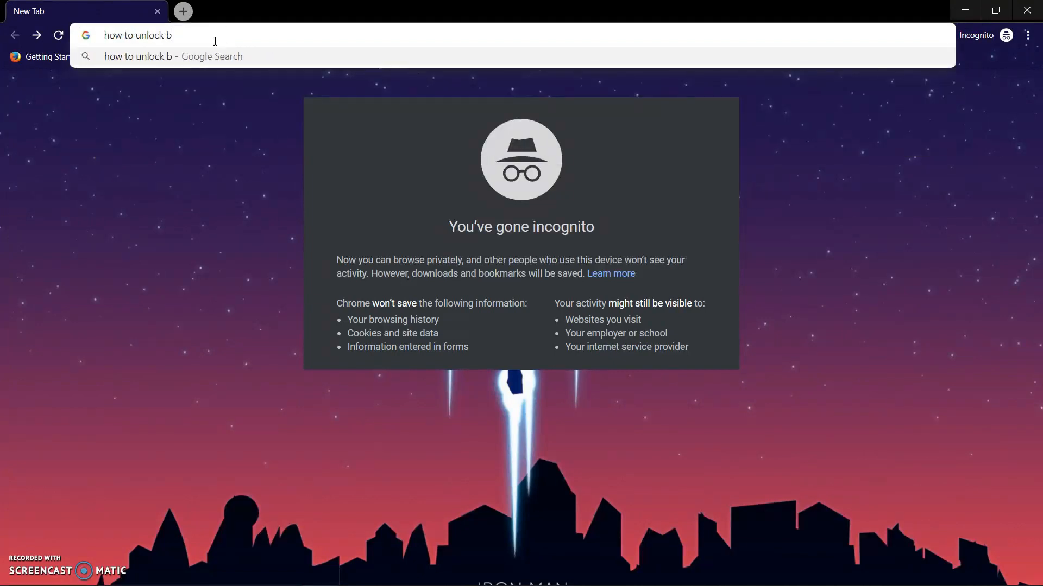
text(ootloader for on)
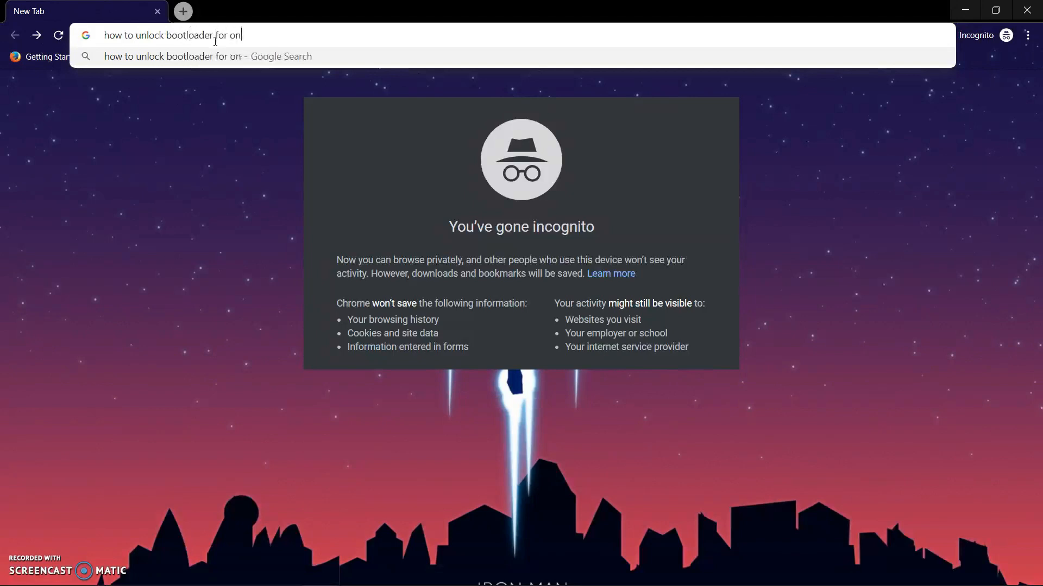
text(e plus)
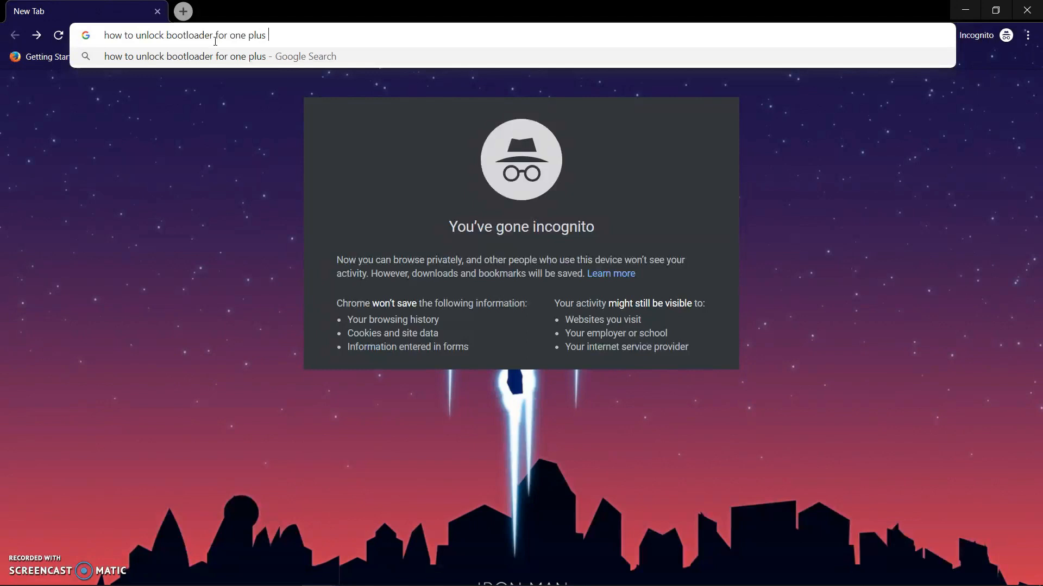
key(Enter)
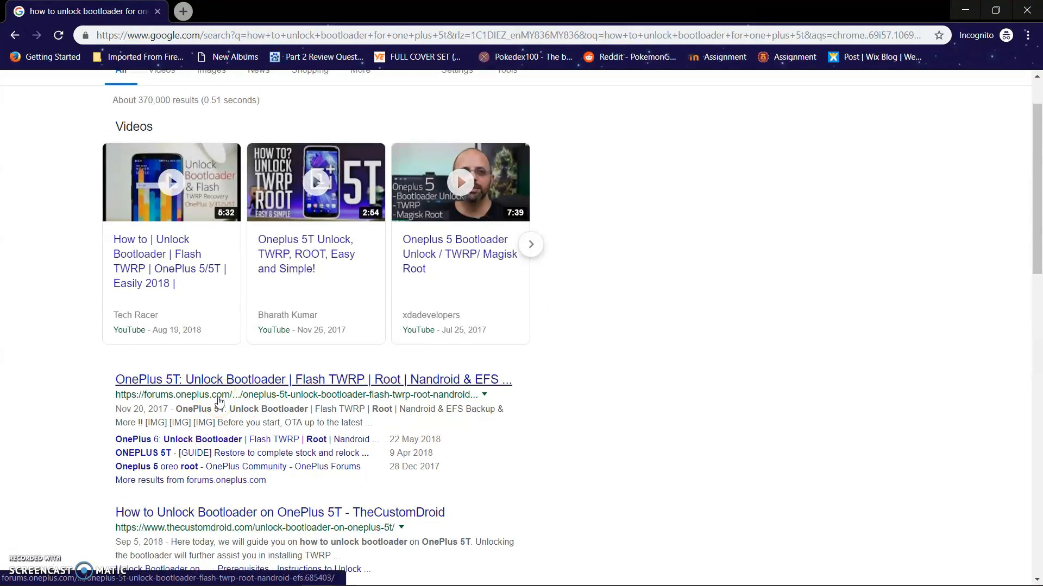
scroll(down, 3)
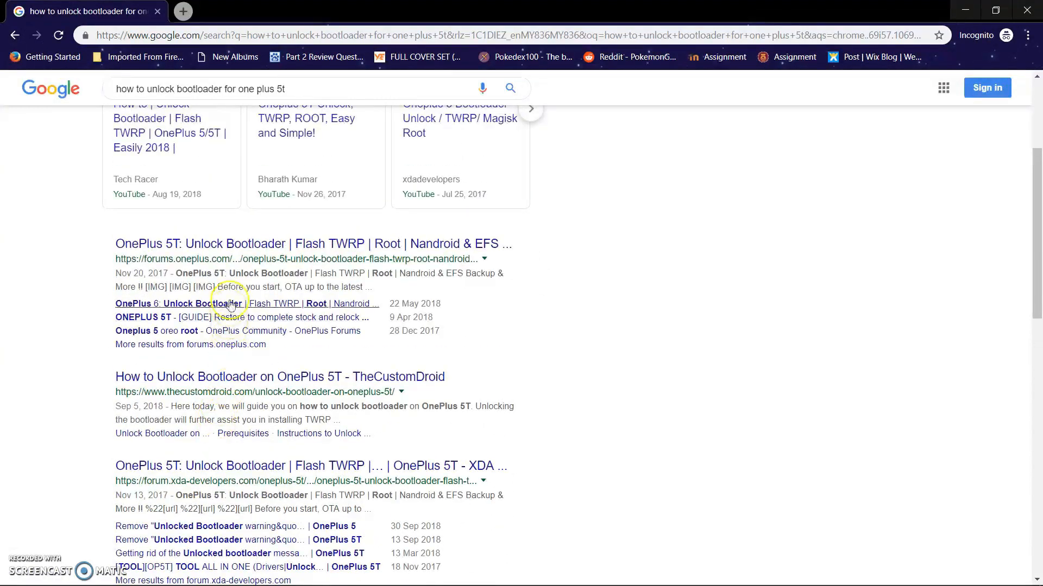
Read the OnePlus Community 5T unlock, TWRP and root guide thread, then start a new tab.
click(313, 243)
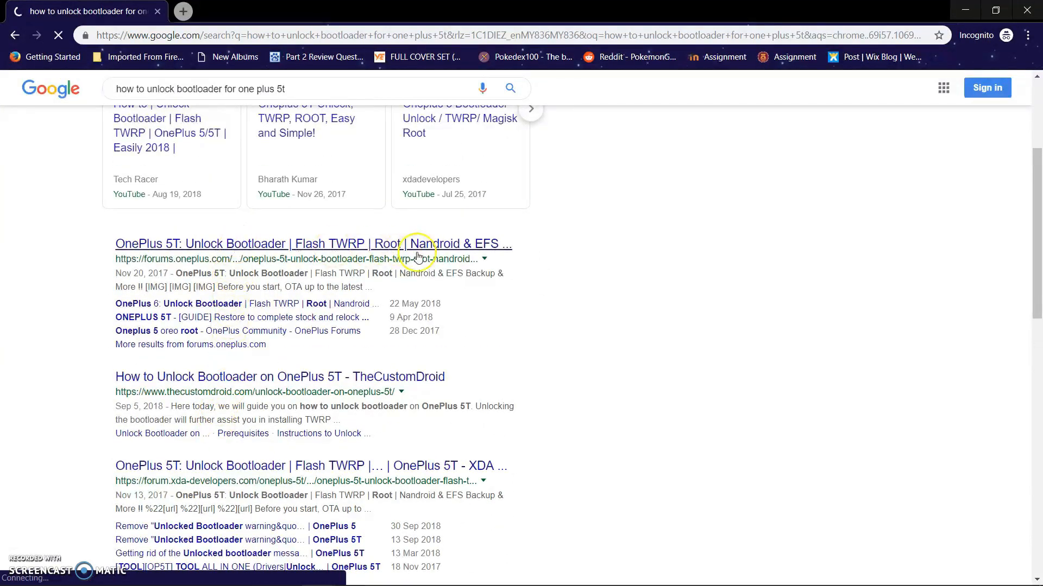
click(313, 243)
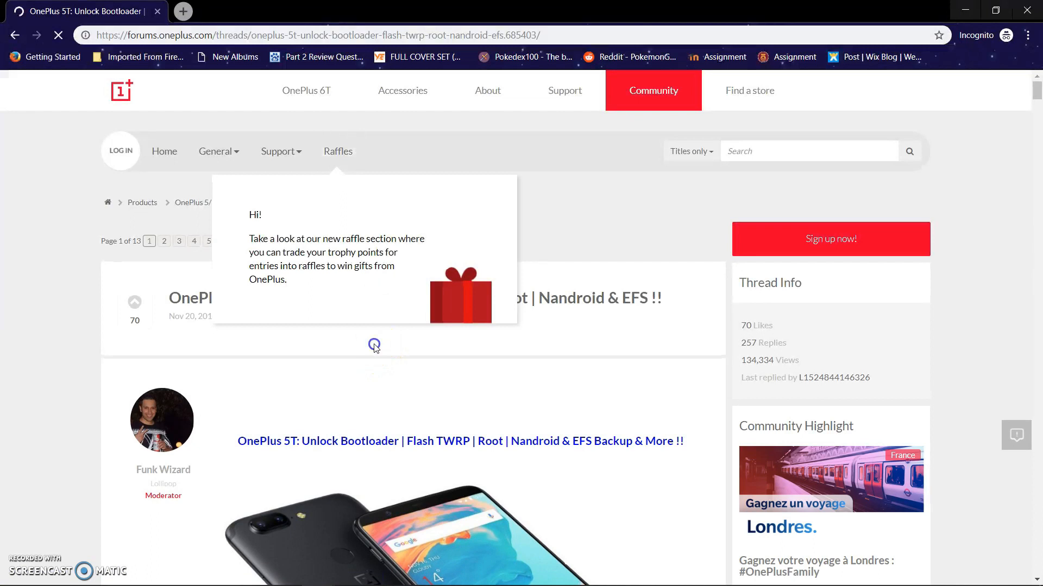
scroll(down, 3)
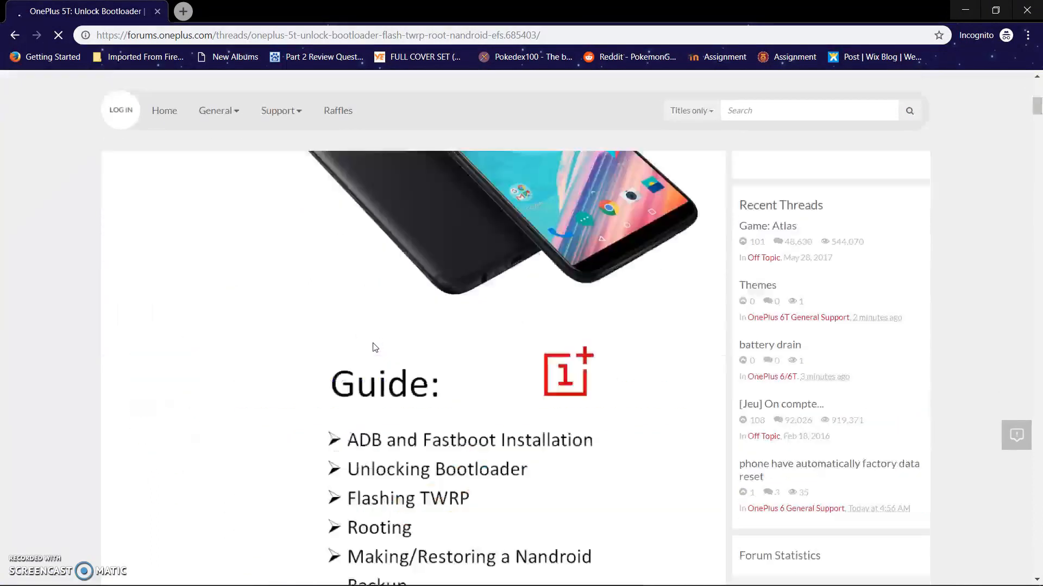
scroll(down, 3)
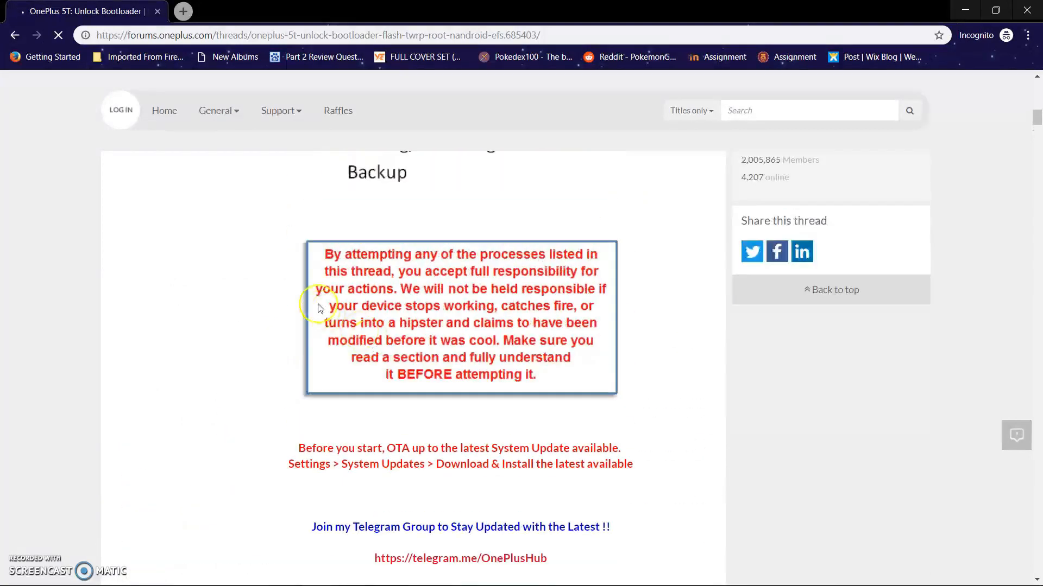
scroll(up, 3)
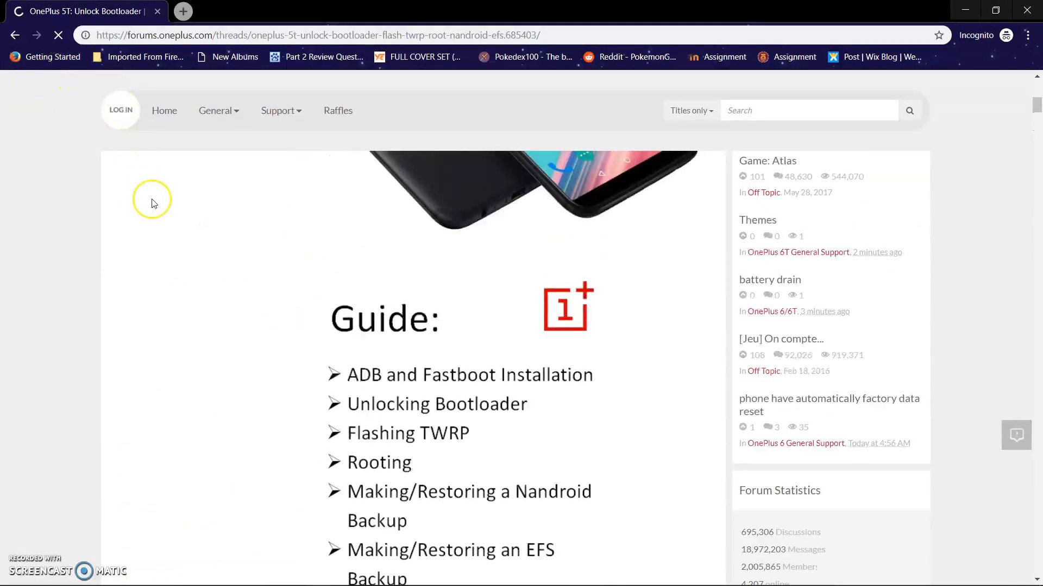
click(183, 11)
text(How)
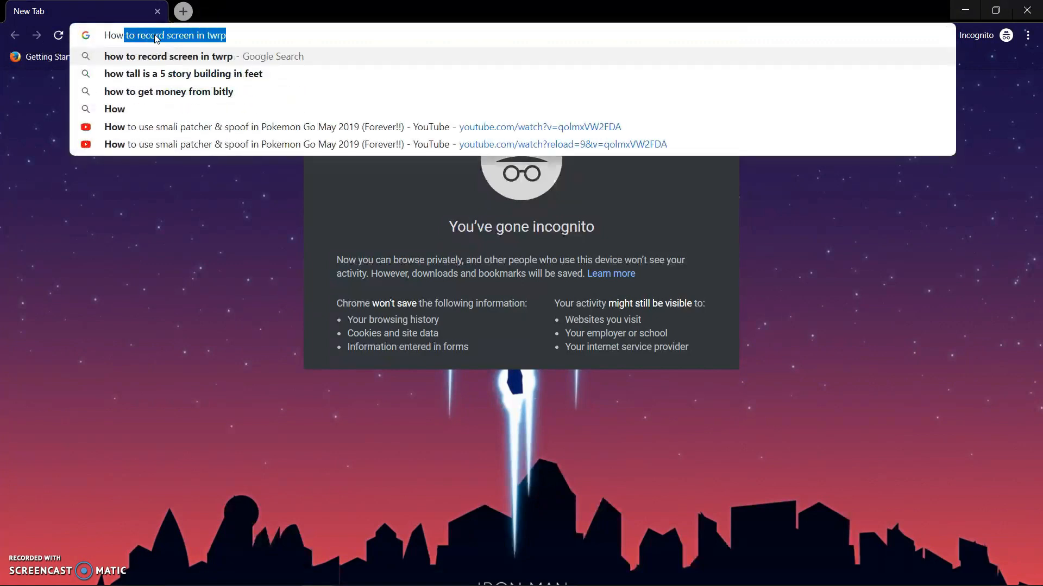
Search for TWRP for the OnePlus 5T and open twrp.me's OnePlus 5T page.
text(Tpfmaps.com)
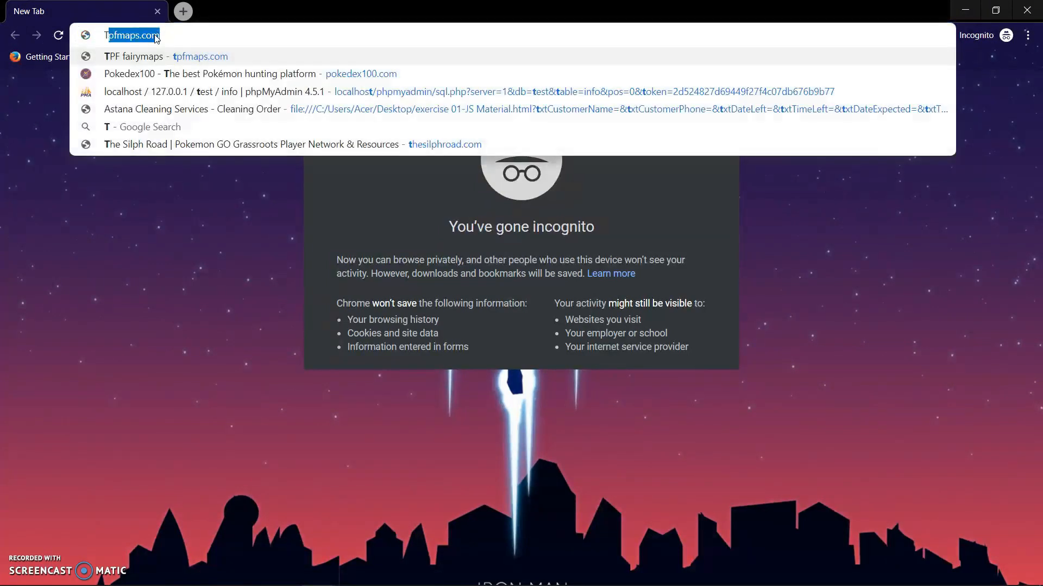
text(TWRP)
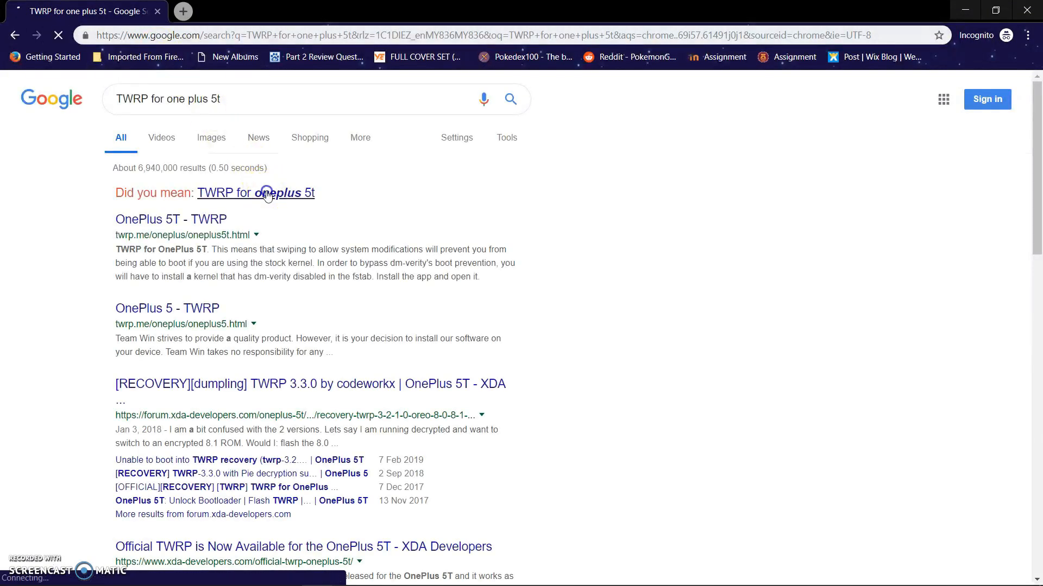
click(255, 193)
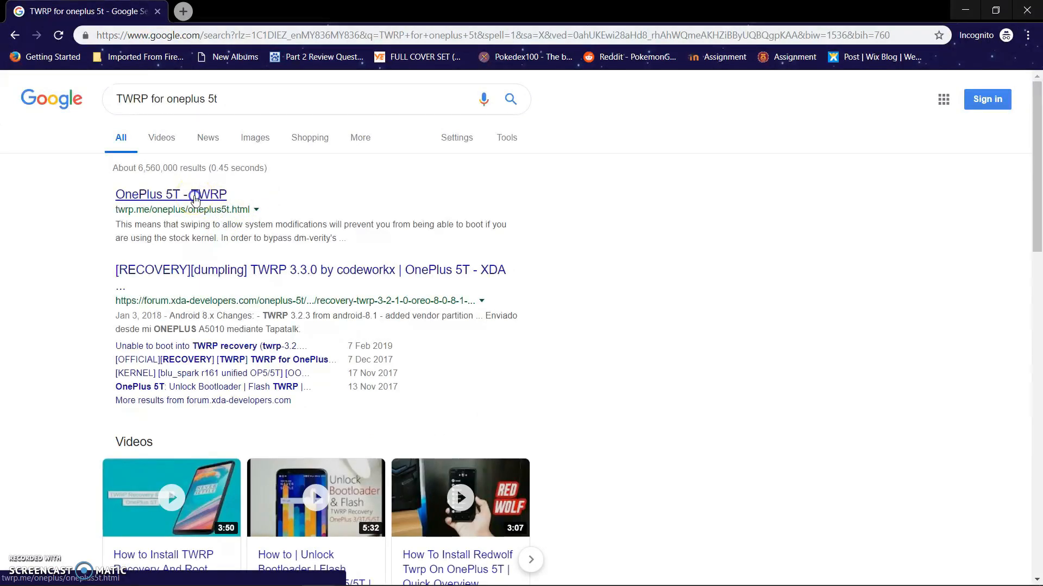
click(170, 195)
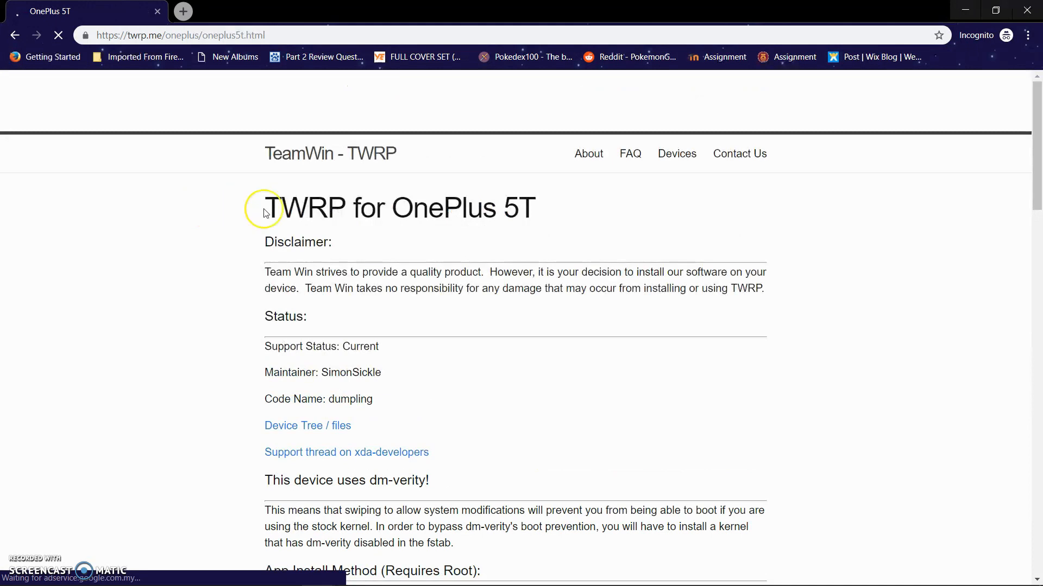
Open the Primary (Americas) download mirror in a new tab.
scroll(down, 3)
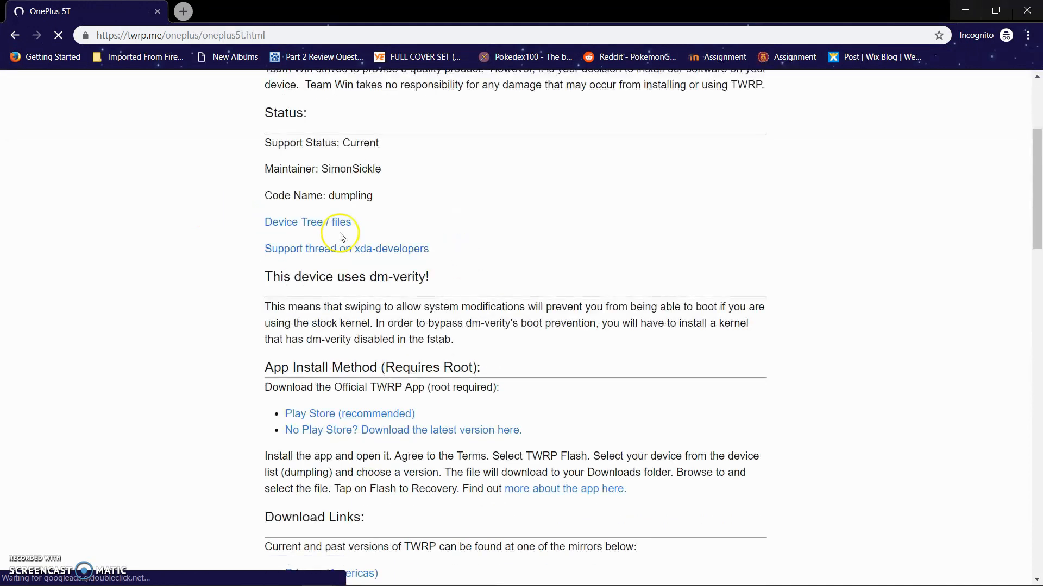
scroll(down, 3)
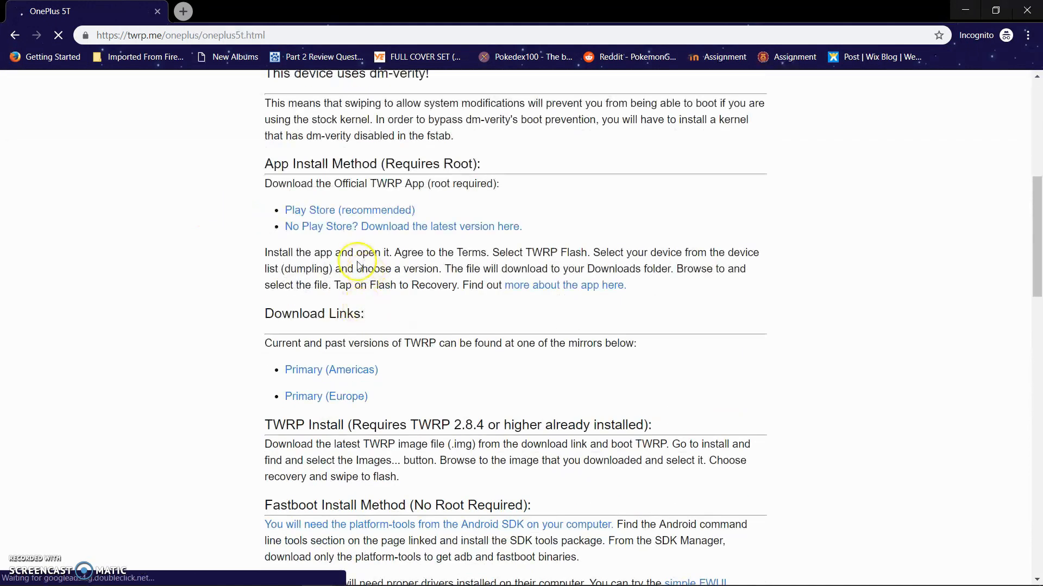
scroll(down, 3)
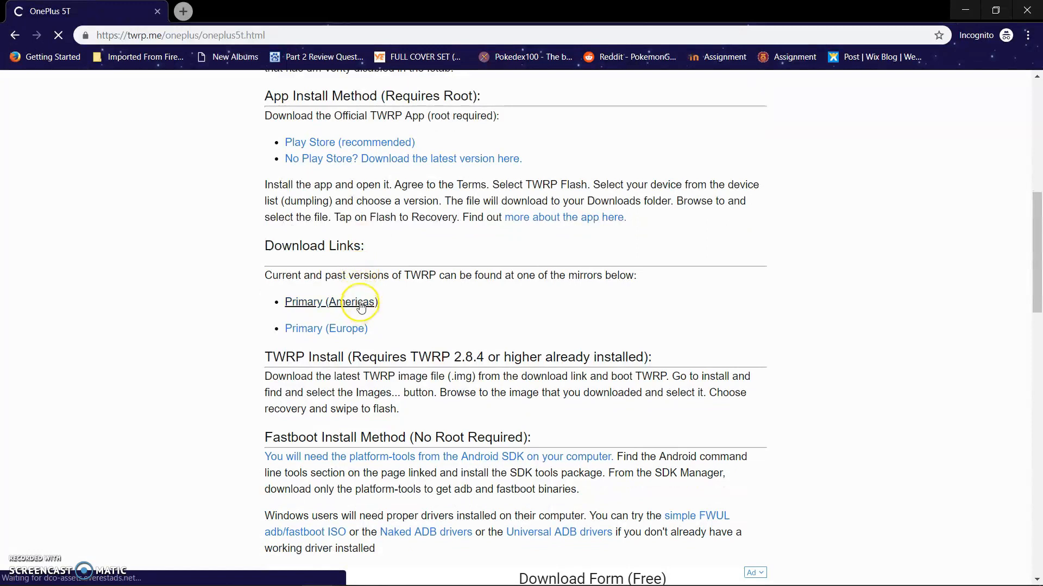
right_click(340, 305)
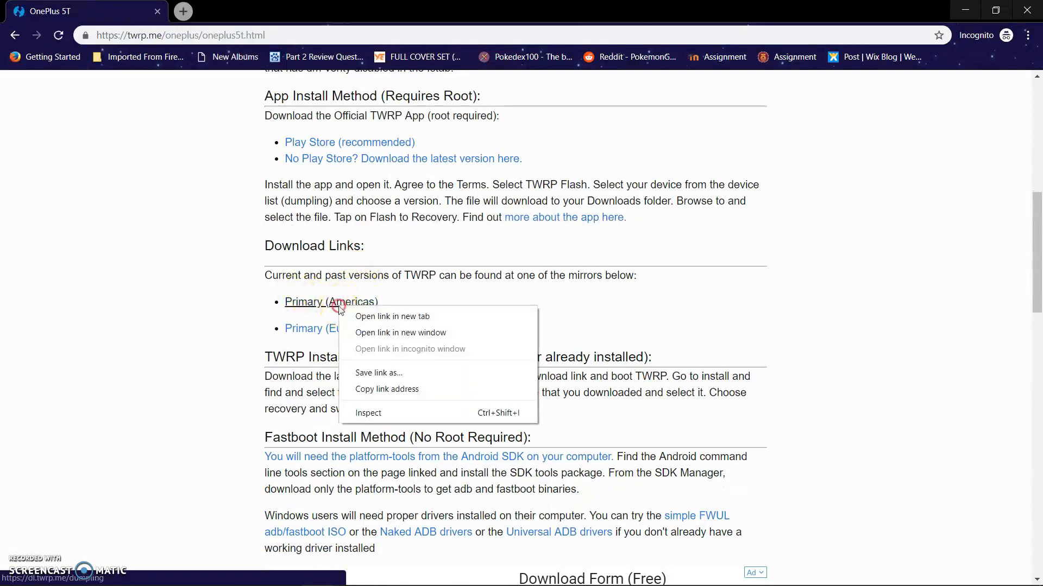
click(392, 316)
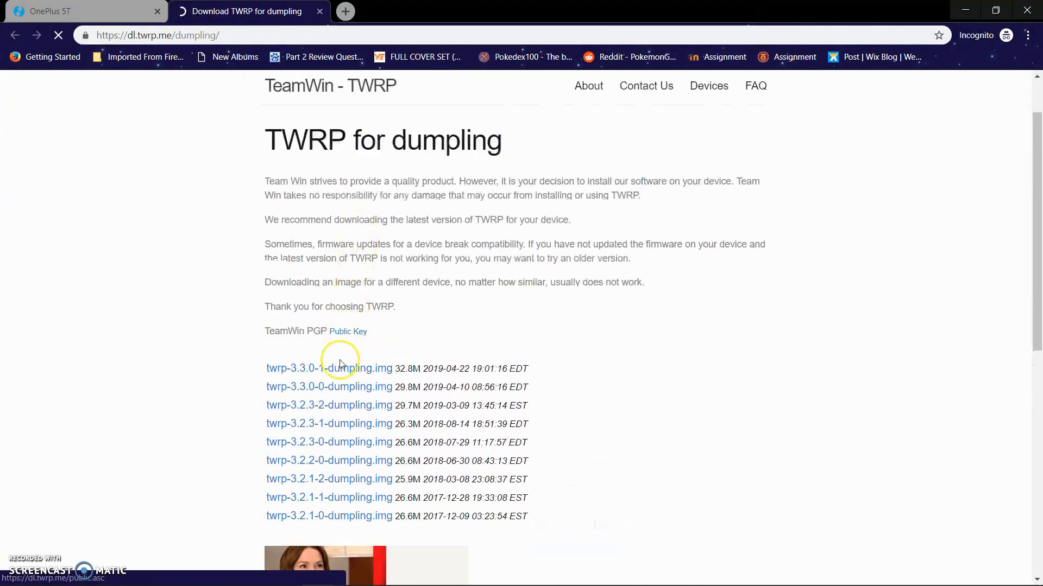
Download twrp-3.3.0-1-dumpling.img from its dedicated download page.
click(328, 369)
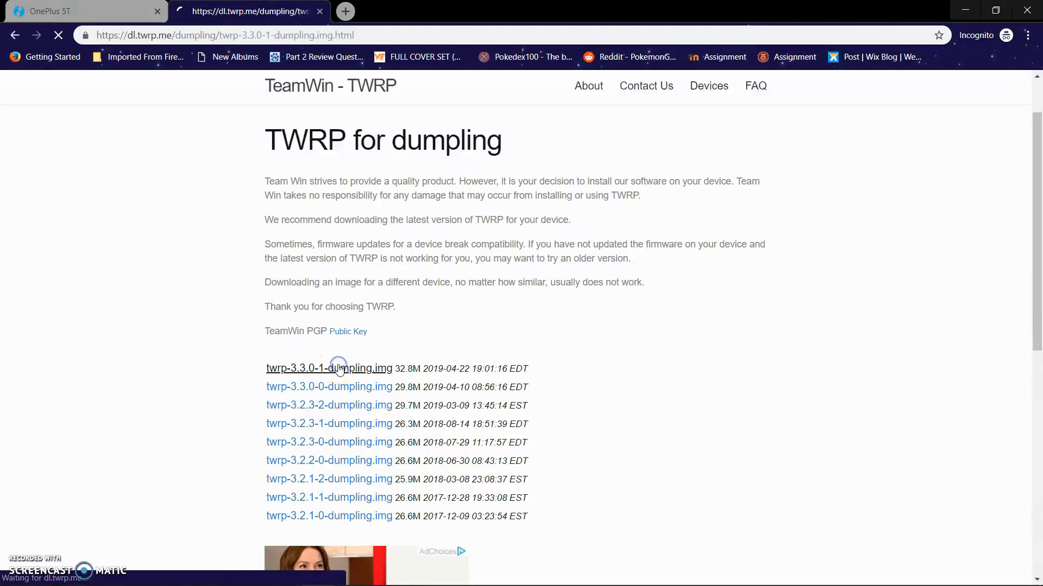
click(328, 369)
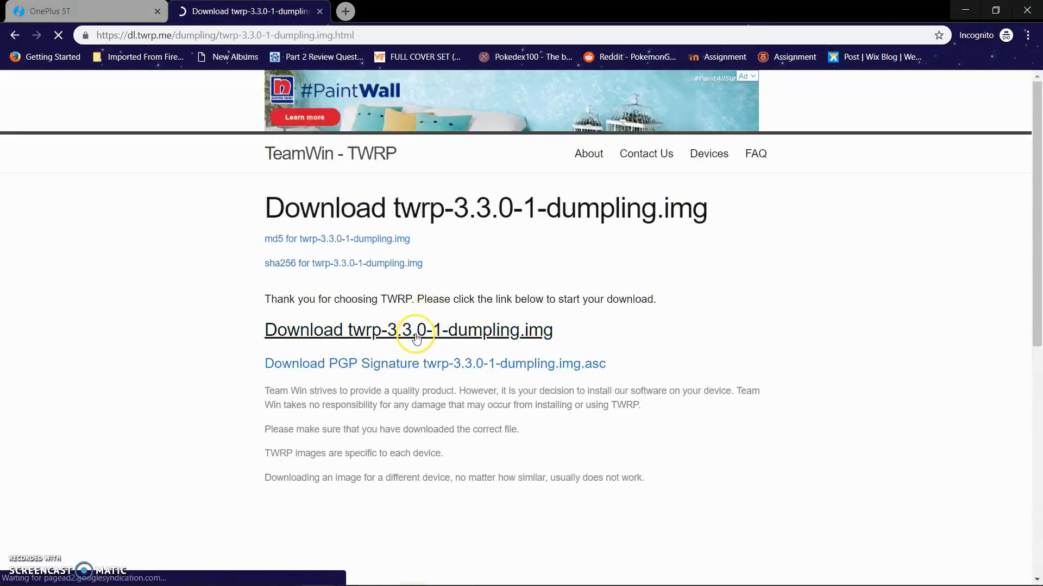
click(409, 330)
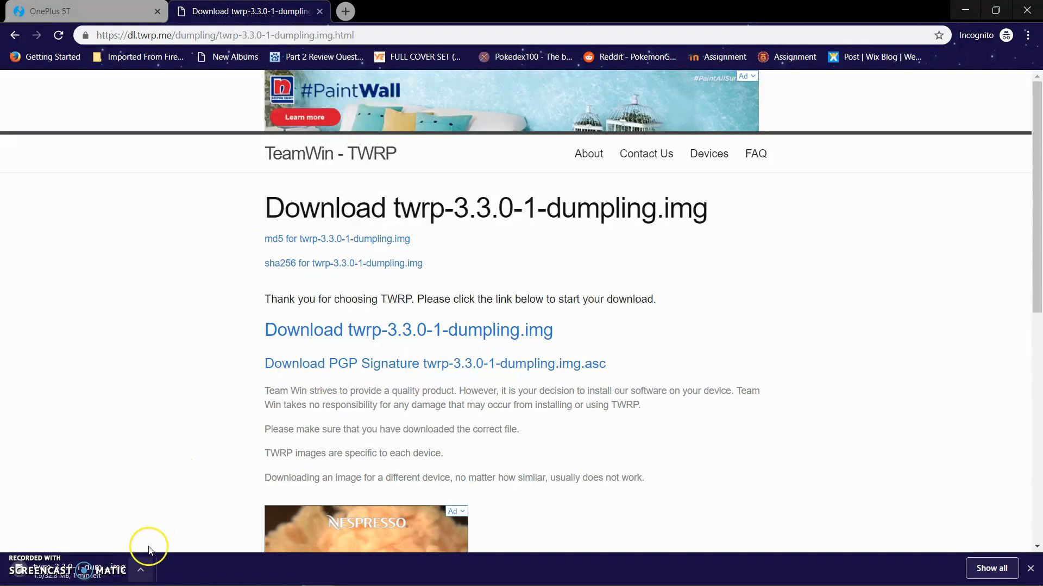
mouse_move(157, 561)
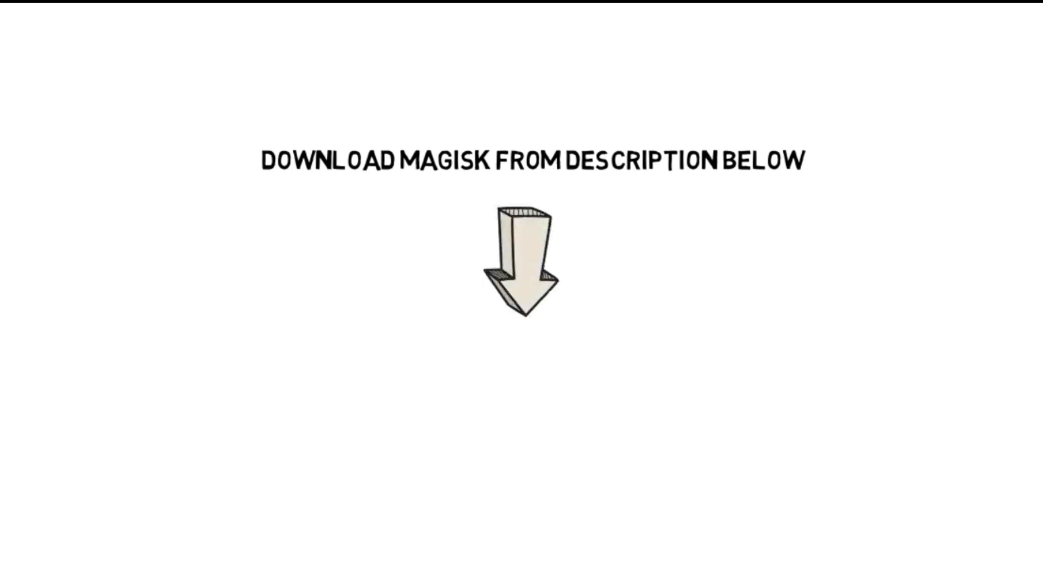
Search Google for 'magisk for pie'.
text(magisk for pie)
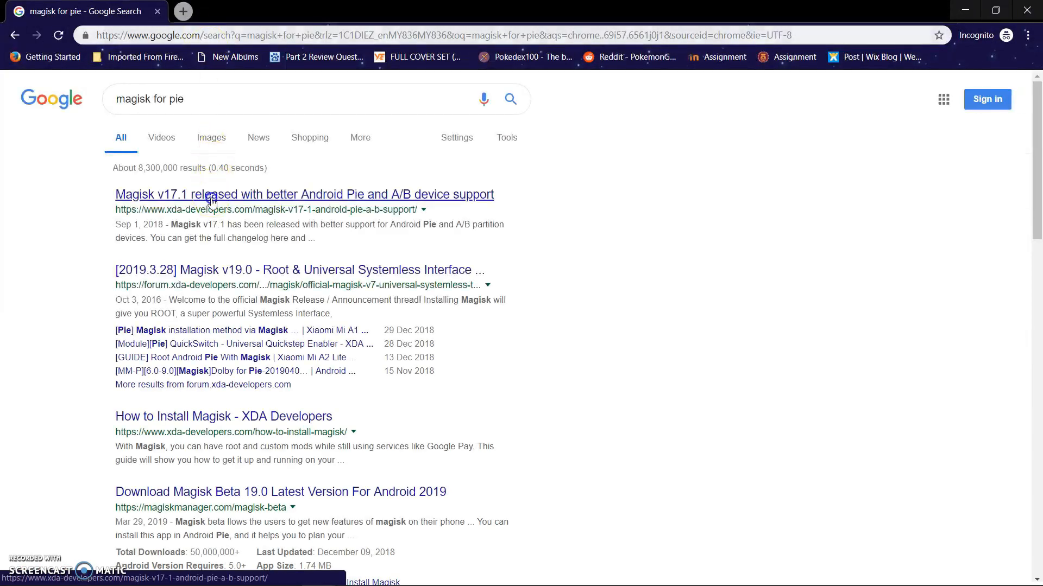
Open the XDA Magisk release thread and scroll down to Android Version Support.
click(304, 193)
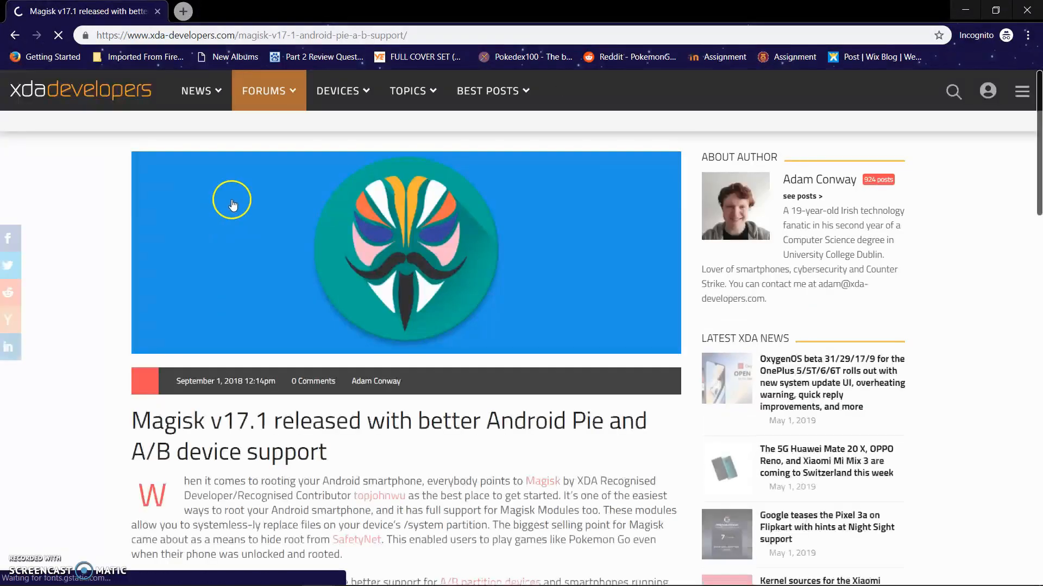
scroll(down, 3)
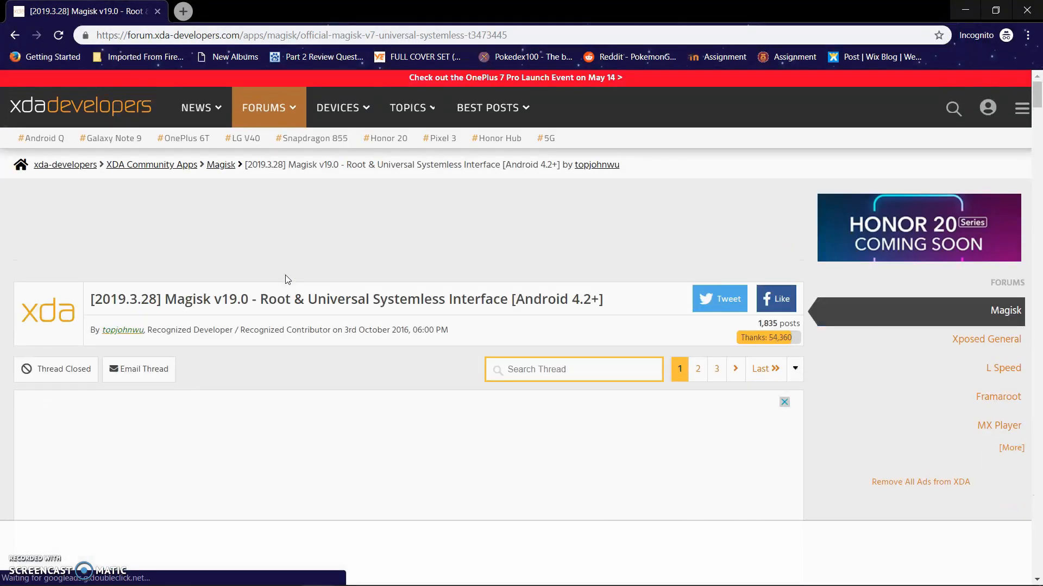
scroll(down, 3)
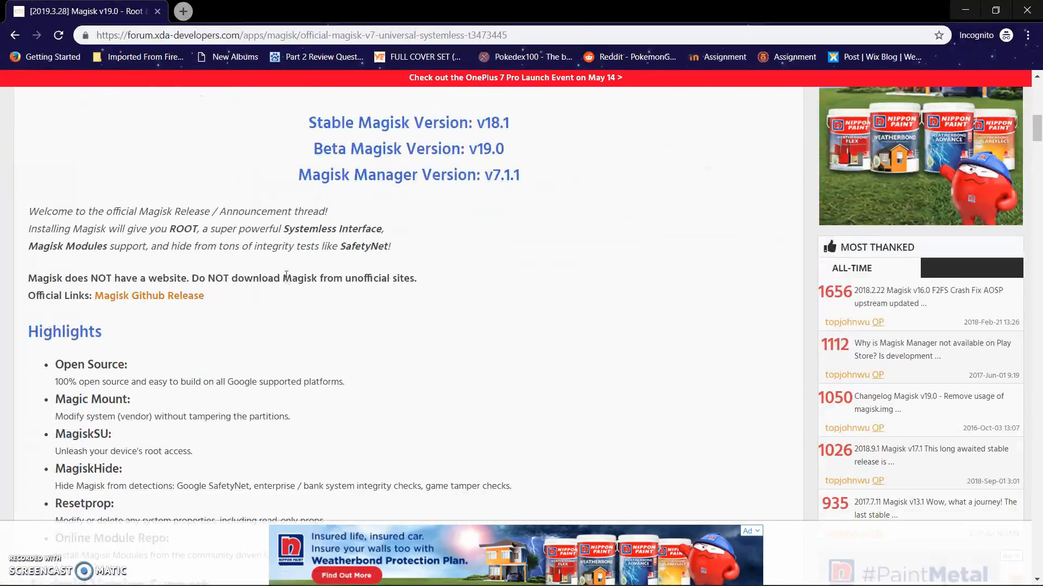
scroll(down, 3)
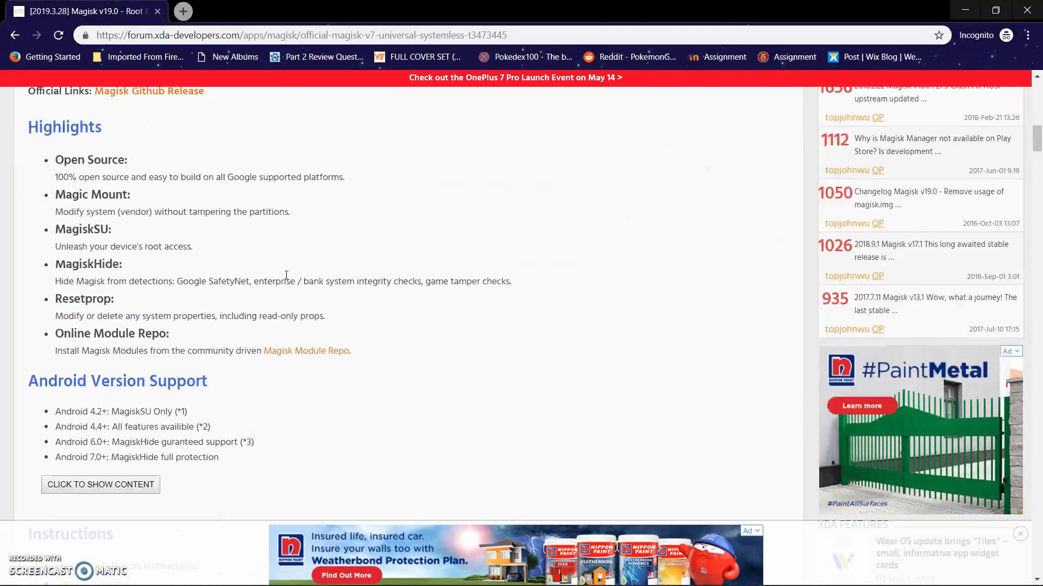
scroll(down, 3)
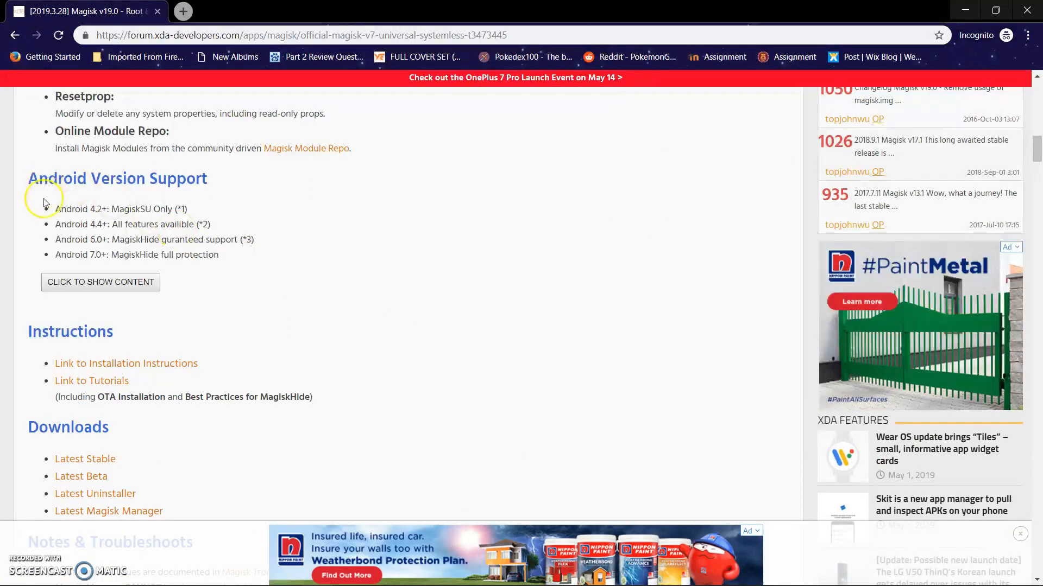
Reveal the hidden Android Version Support notes and highlight the support list.
click(100, 282)
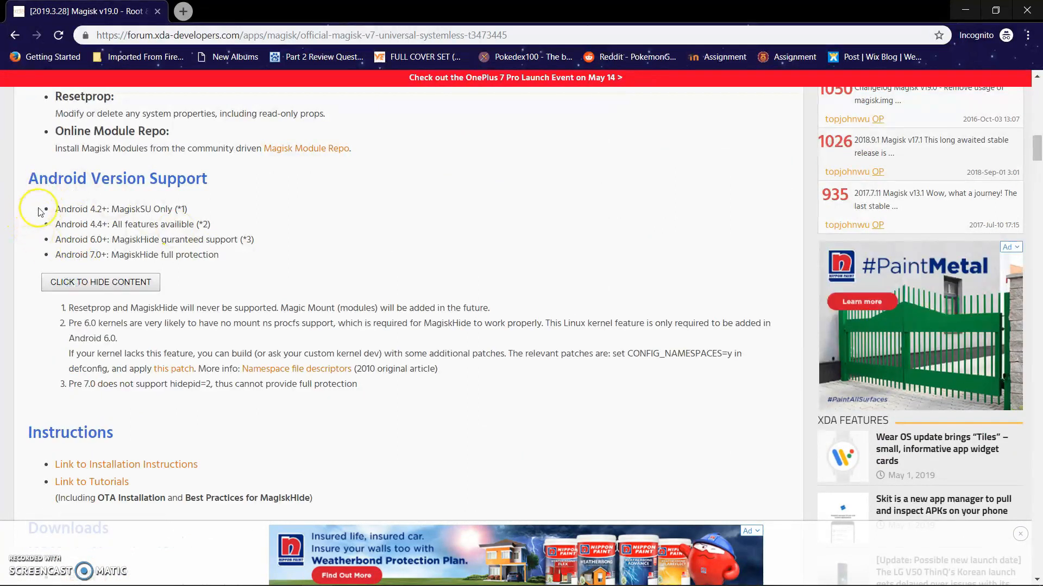
drag(39, 208, 217, 259)
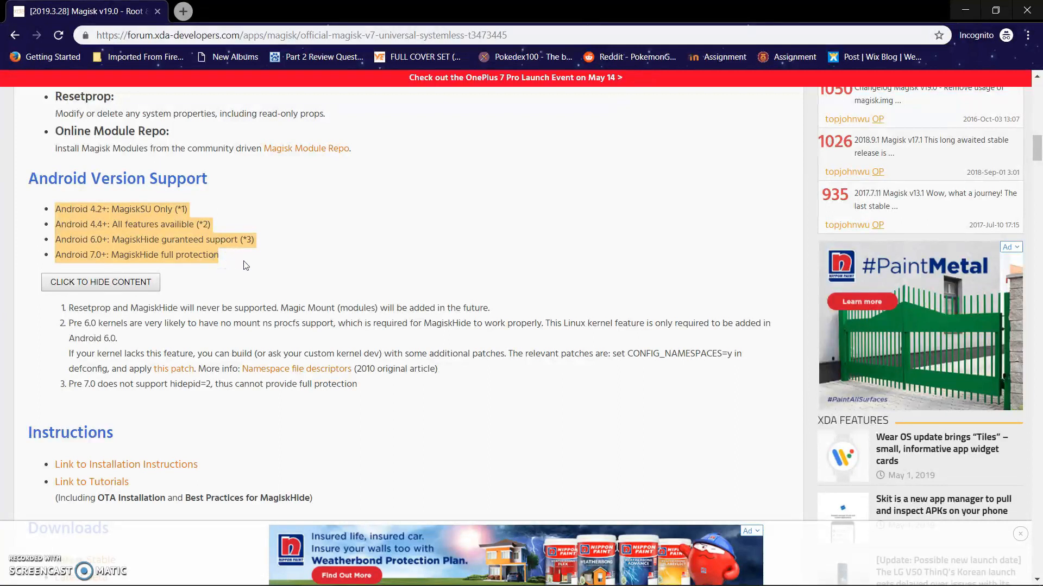
click(243, 262)
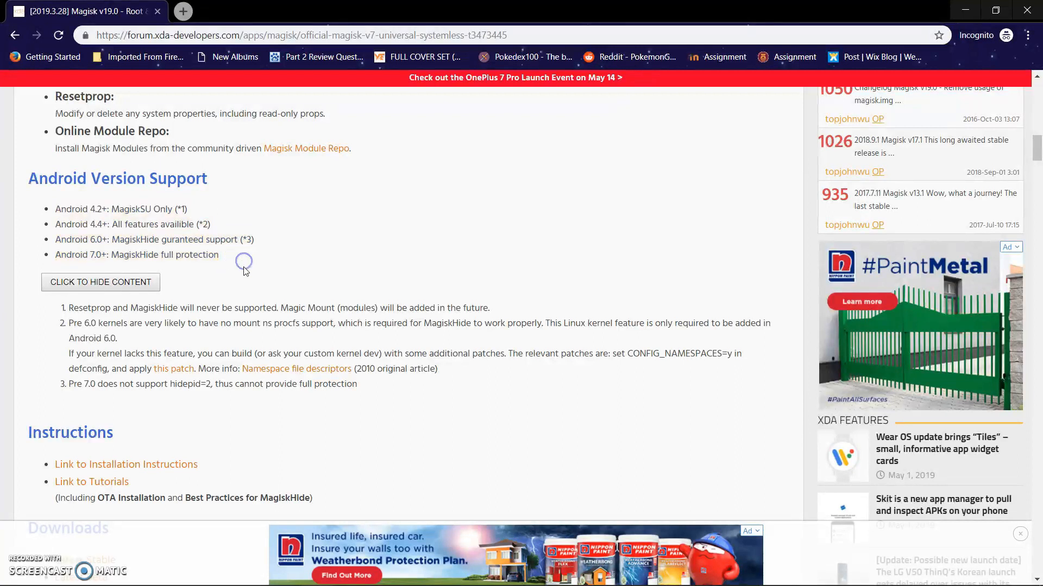
scroll(down, 3)
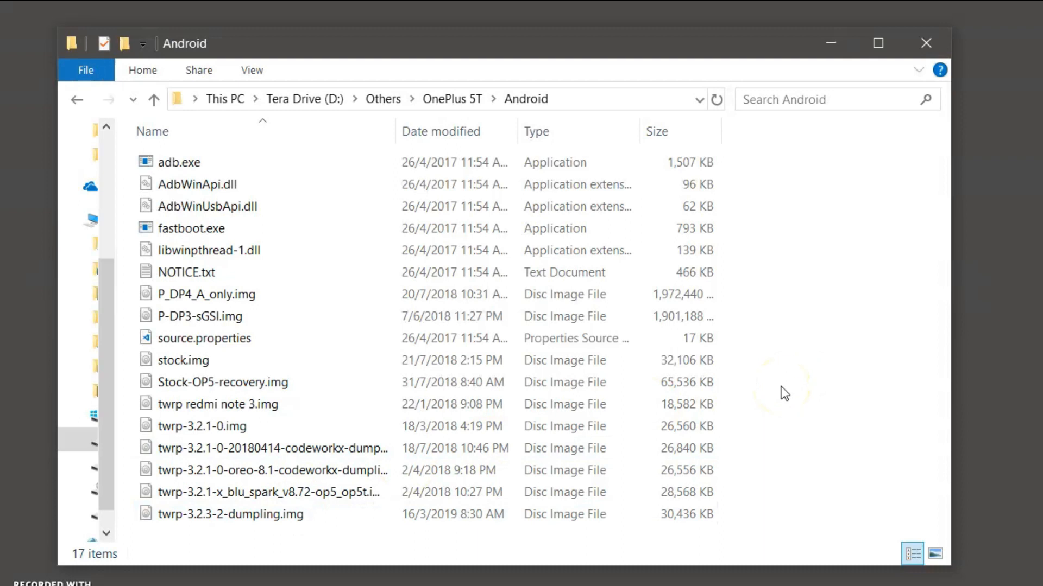
Open PowerShell in D:\Others\OnePlus 5T\Android from the folder's context menu.
click(783, 389)
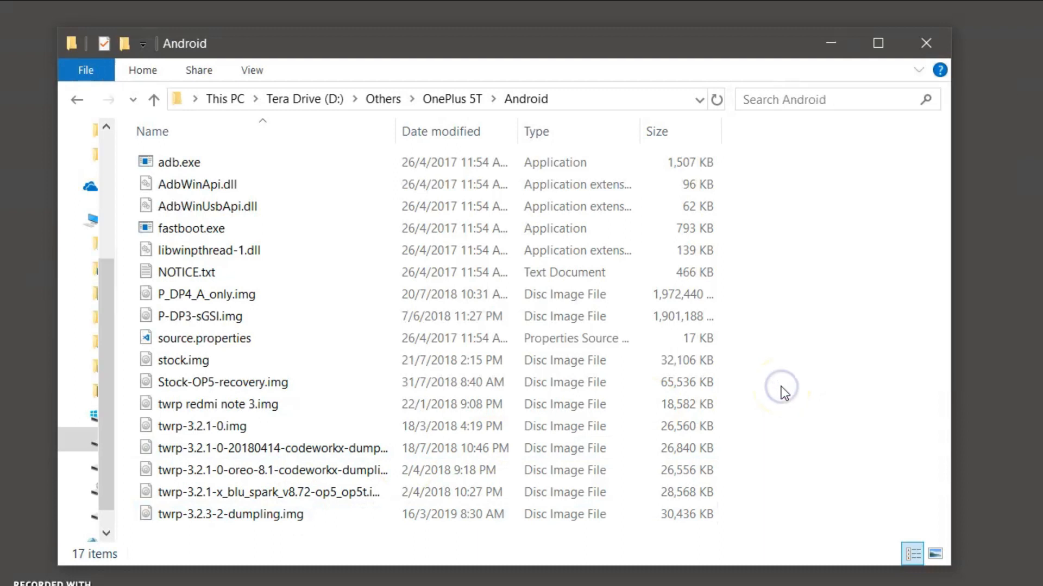
right_click(783, 390)
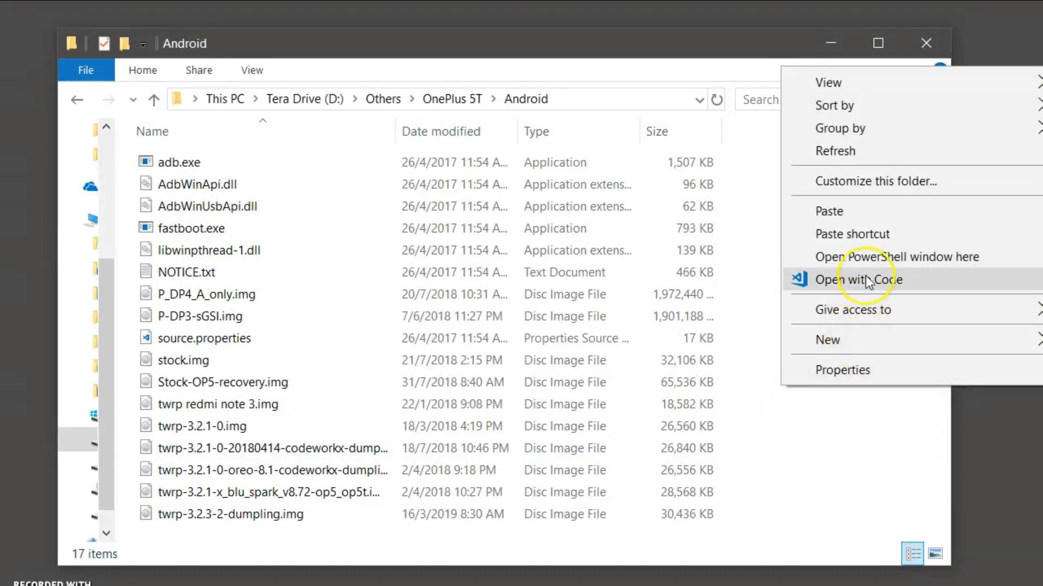
mouse_move(864, 311)
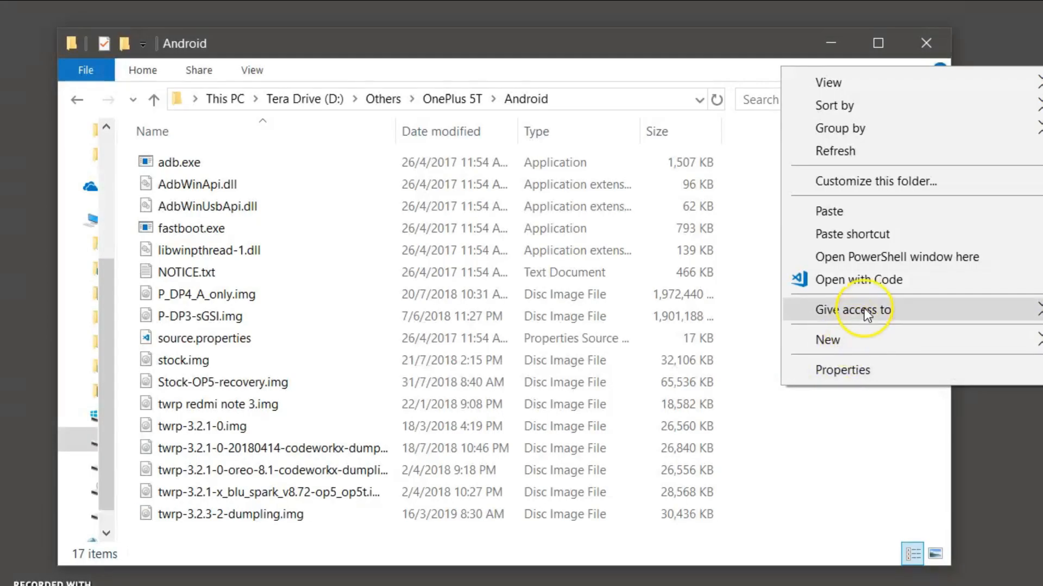
click(916, 254)
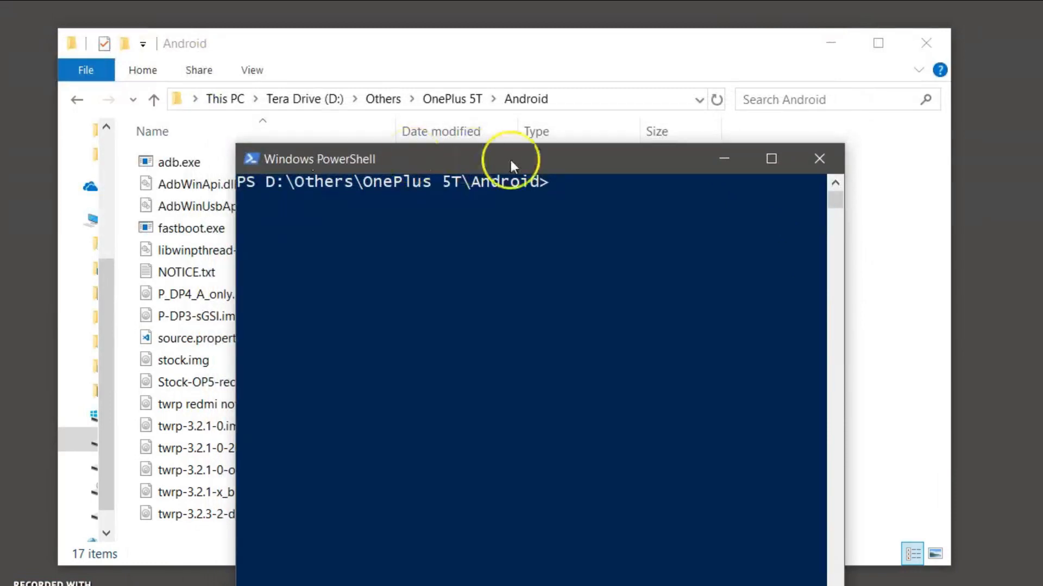
Copy the file name twrp-3.2.3-2-dumpling.img using Rename in File Explorer.
drag(509, 160, 753, 142)
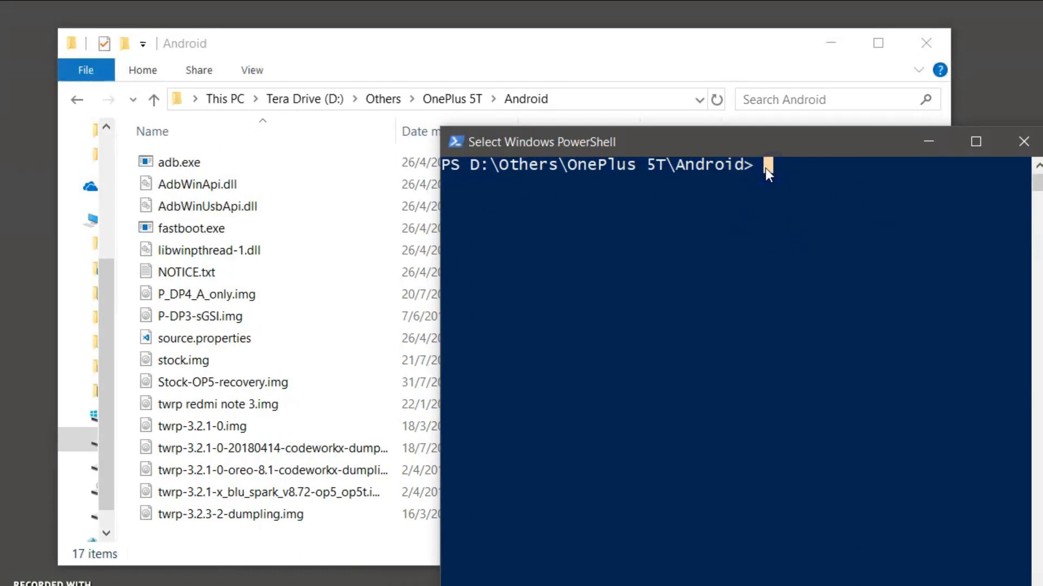
click(230, 515)
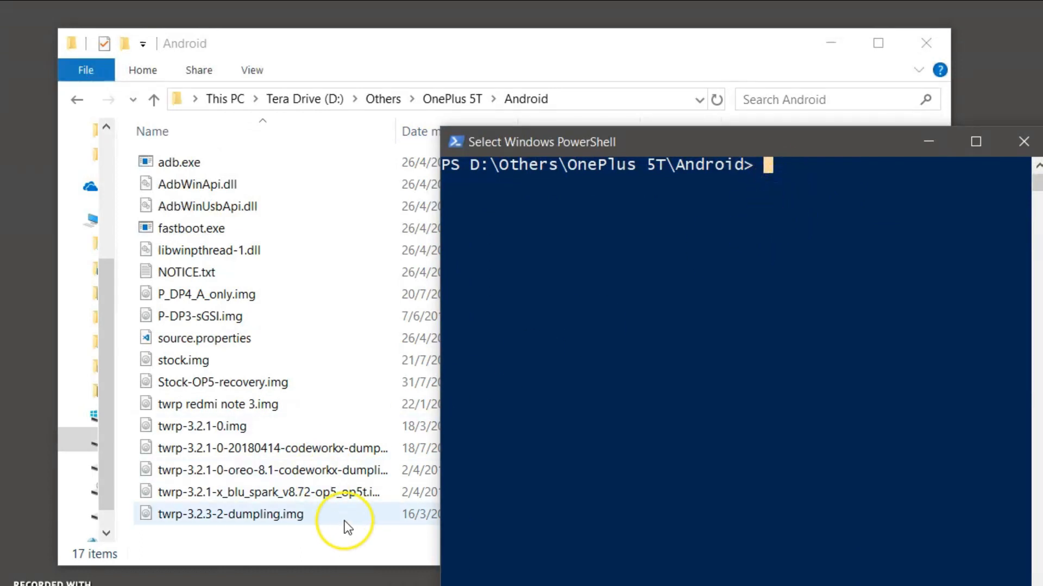
right_click(230, 515)
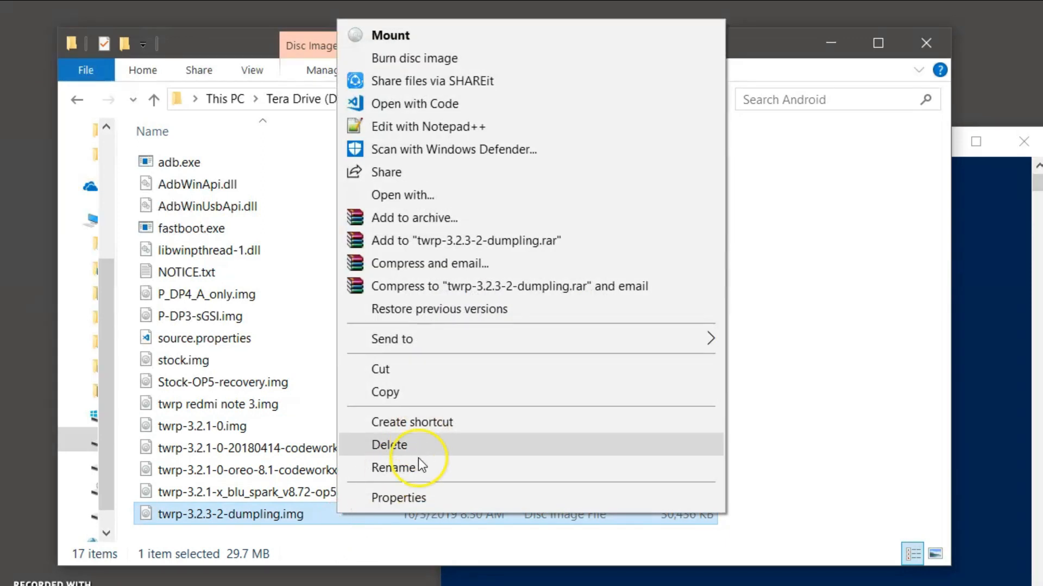
click(397, 467)
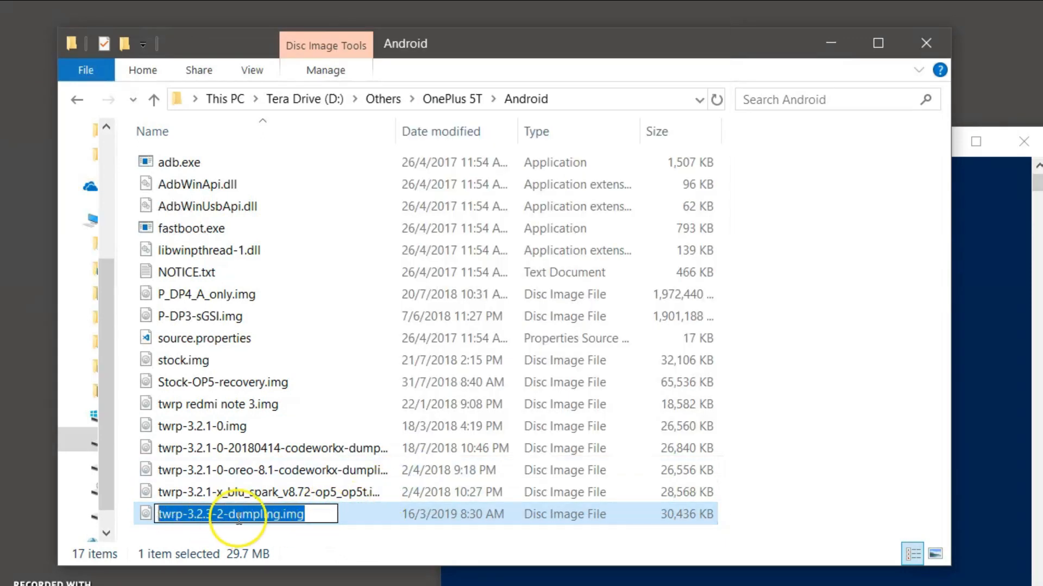
right_click(233, 514)
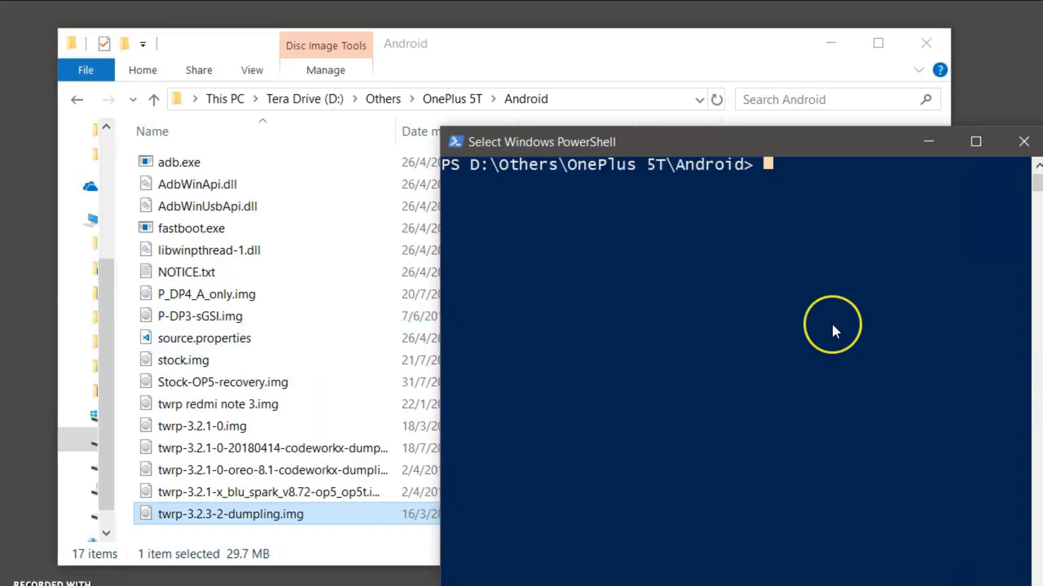
Enter the command 'fastboot flash recovery twrp-3.2.3-2-dumpling.img' in PowerShell.
text(fastboot flash)
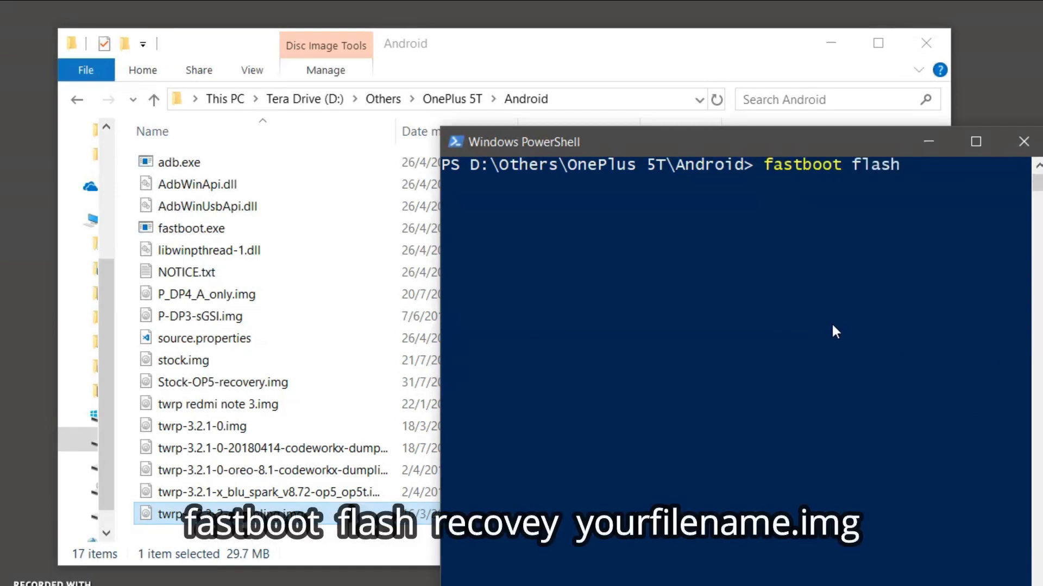
text(recovery)
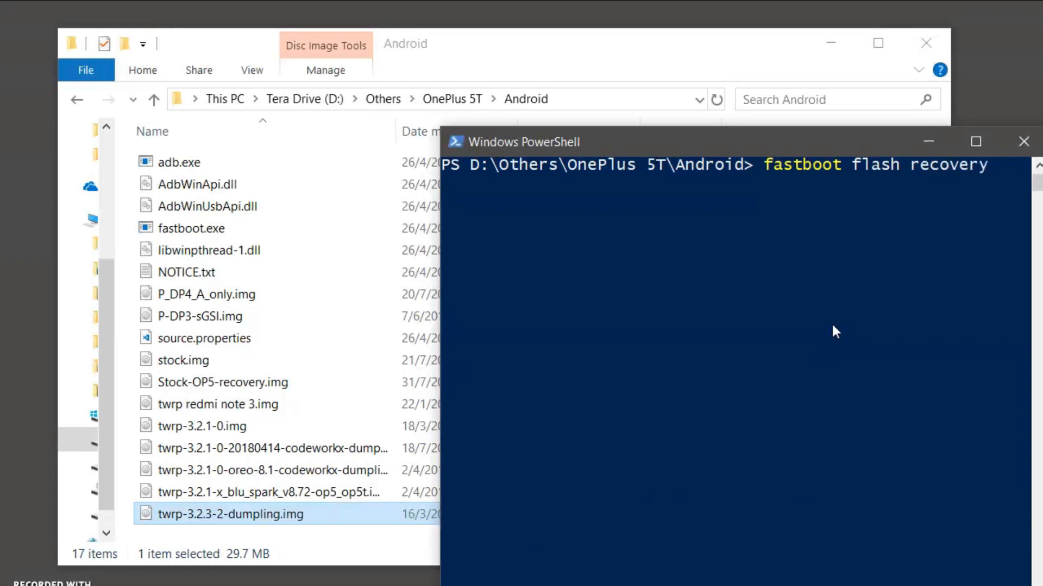
text(twrp-3.2.3-2-dumpling.img)
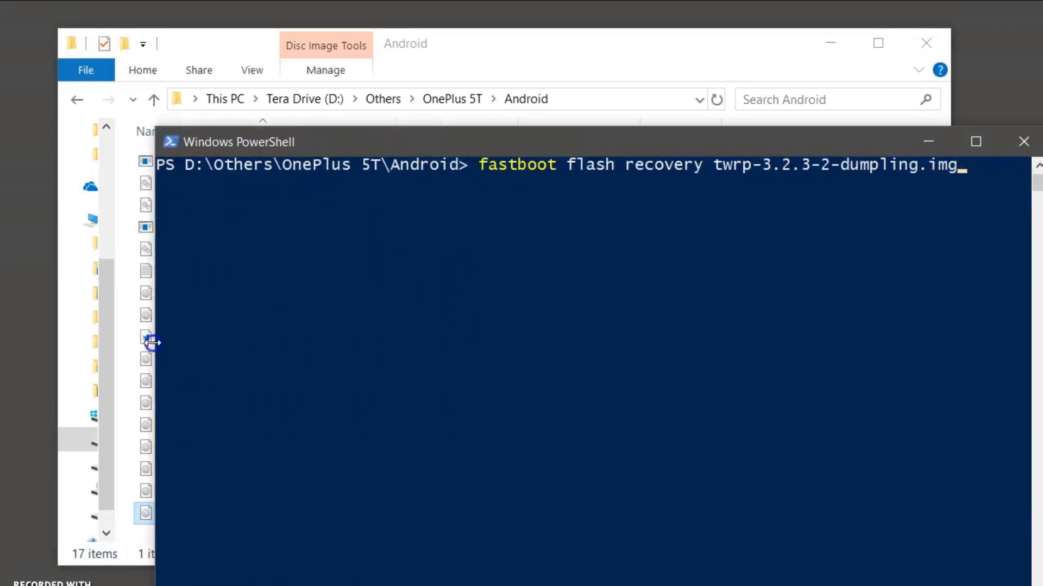
mouse_move(834, 189)
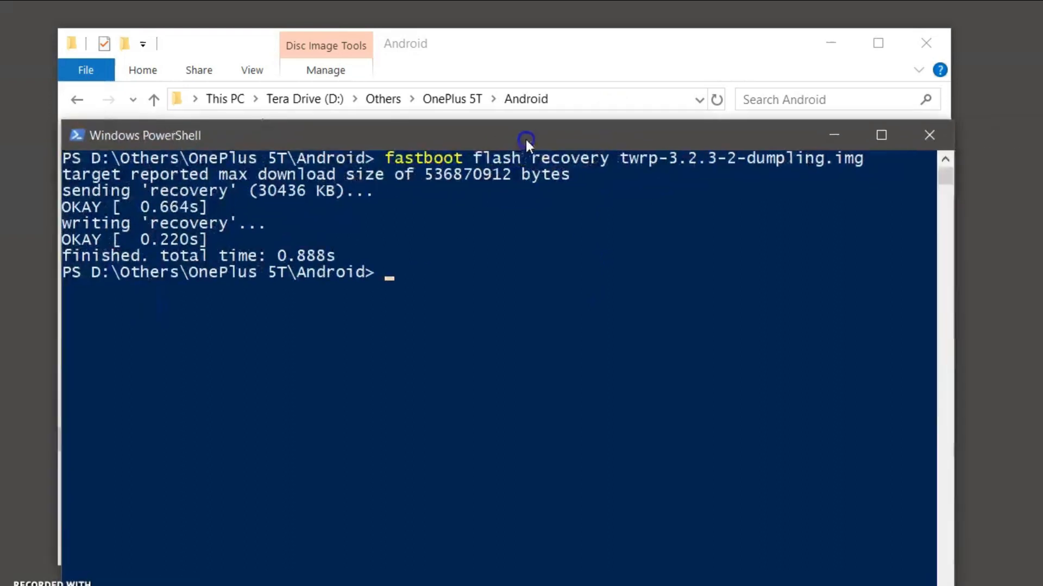
drag(525, 135, 539, 62)
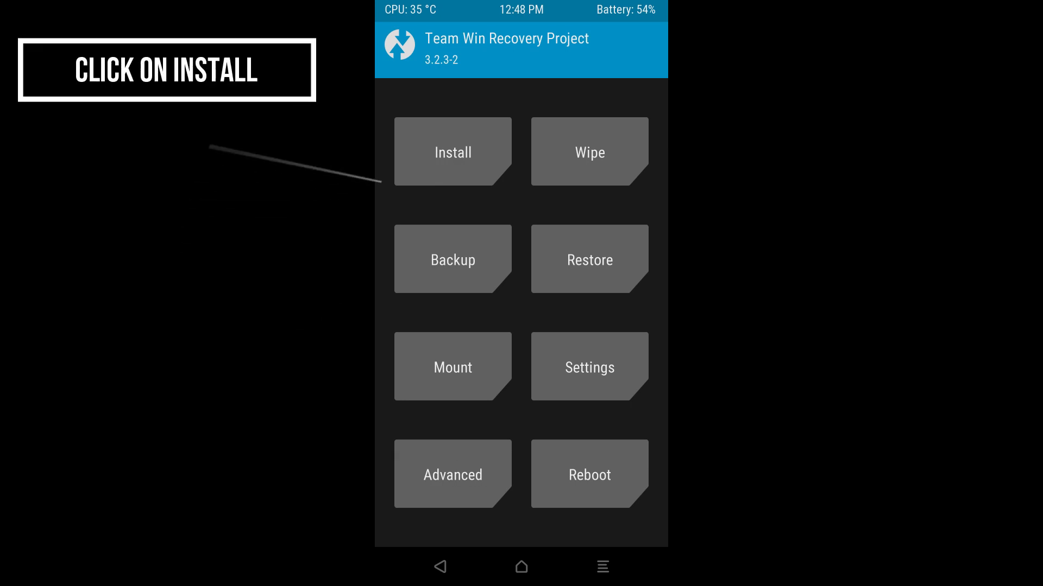
Install Magisk-v18.1.zip from /sdcard/Download in TWRP, then reboot into the system.
click(453, 150)
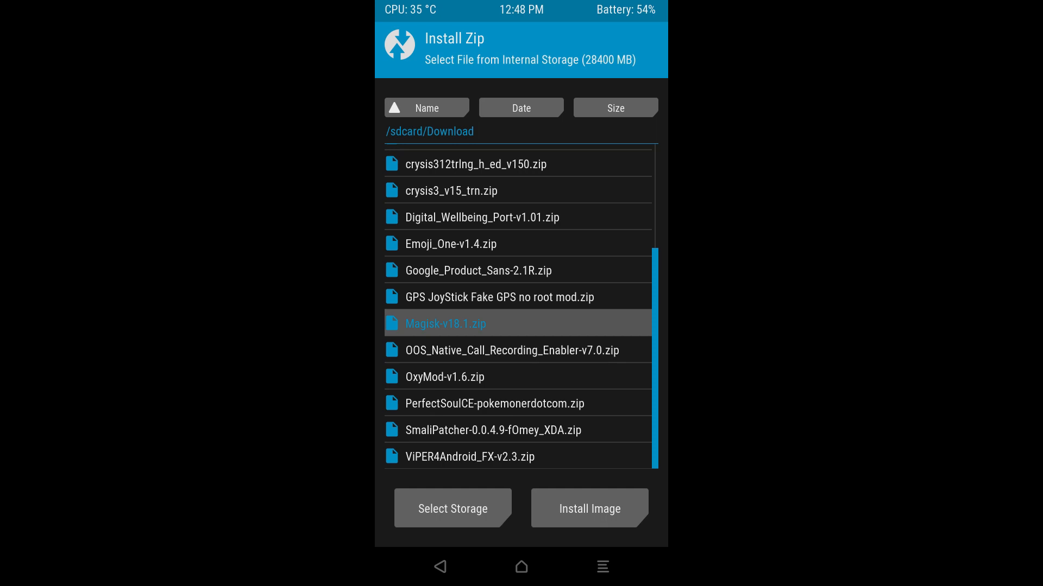
click(444, 324)
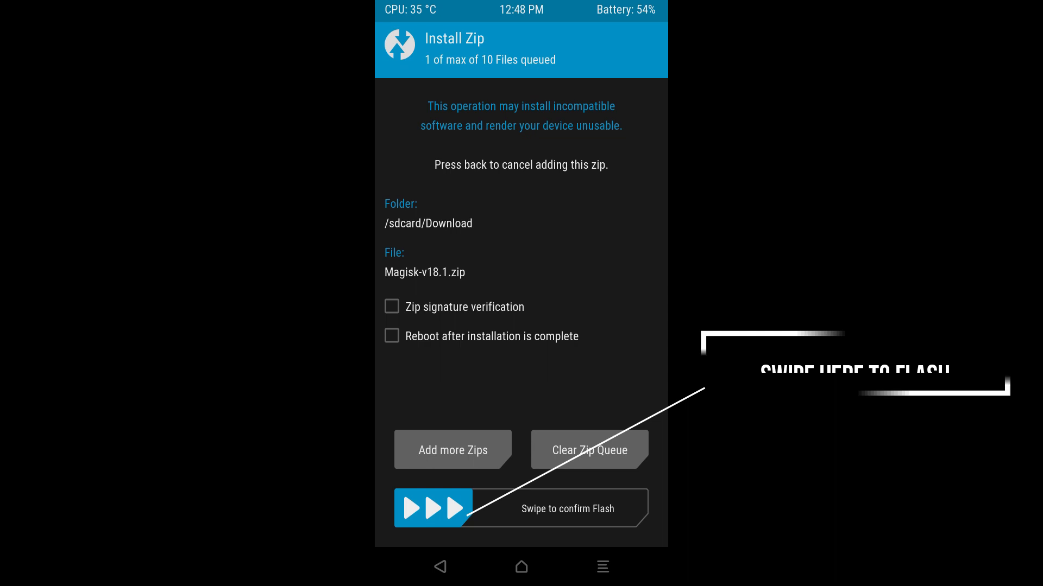
drag(433, 509, 612, 509)
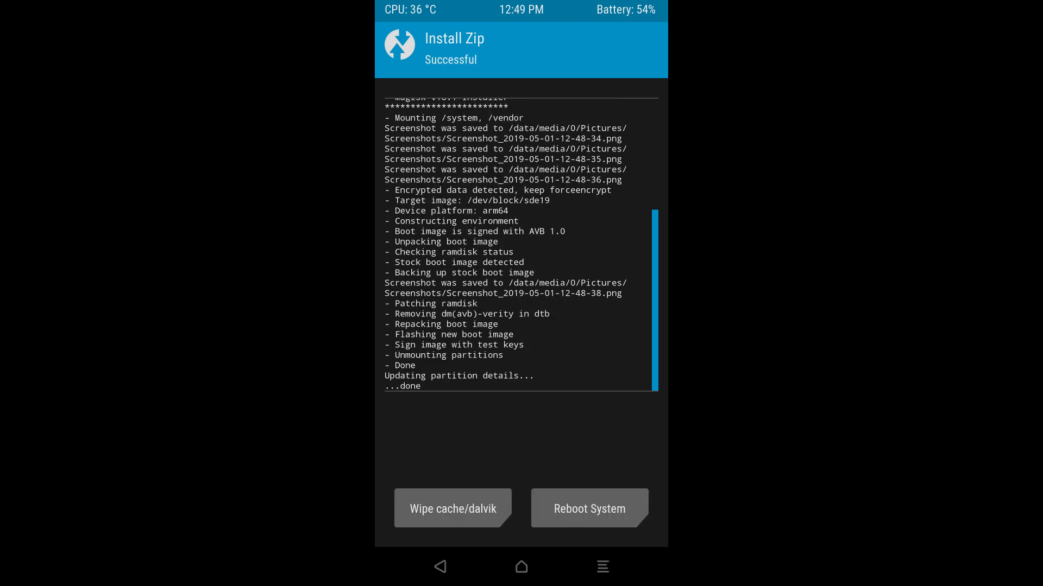
click(589, 509)
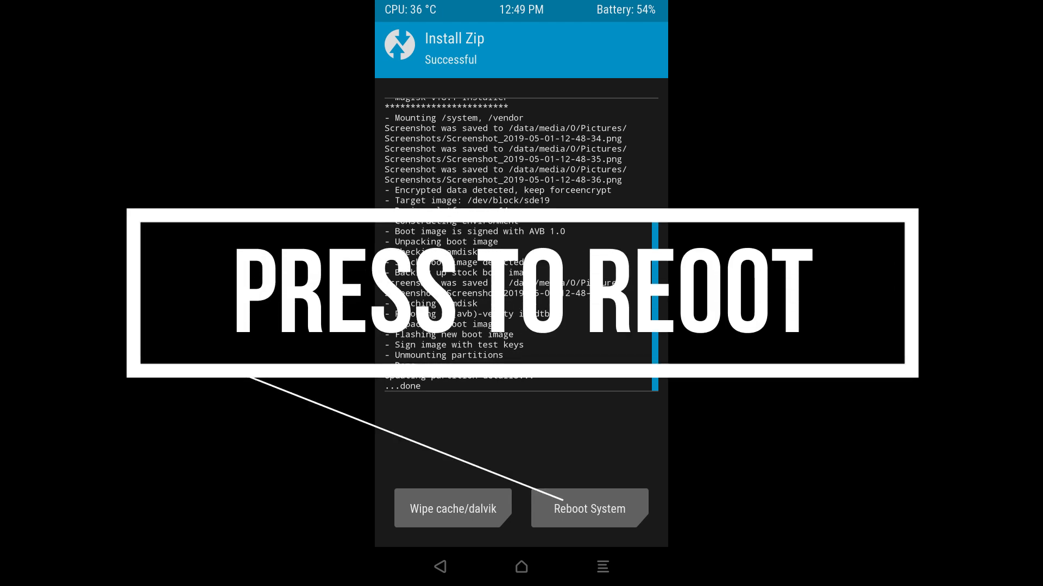
click(588, 509)
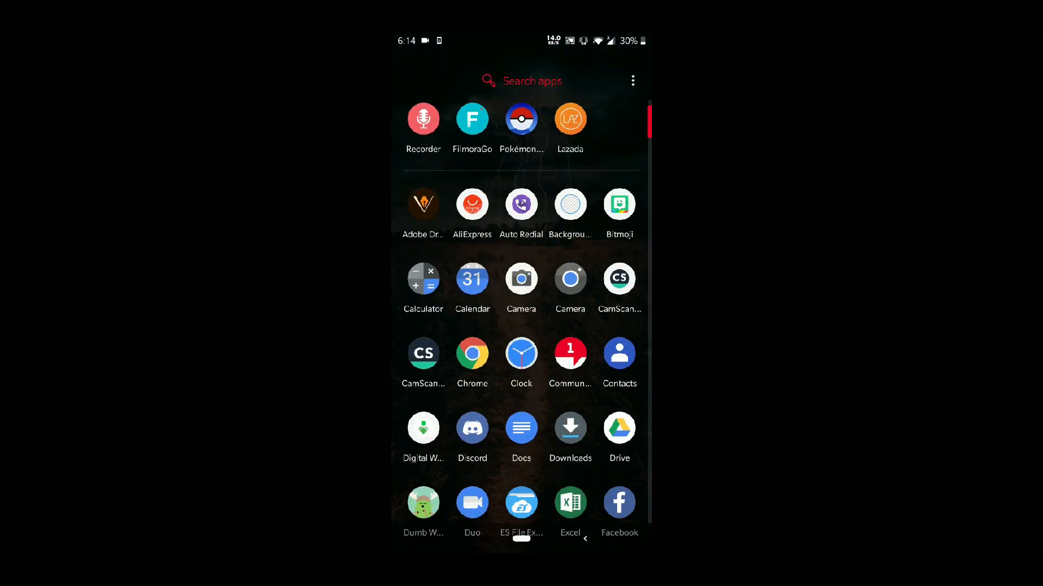
Scroll Magisk Manager's home screen and visit the Superuser page.
scroll(down, 3)
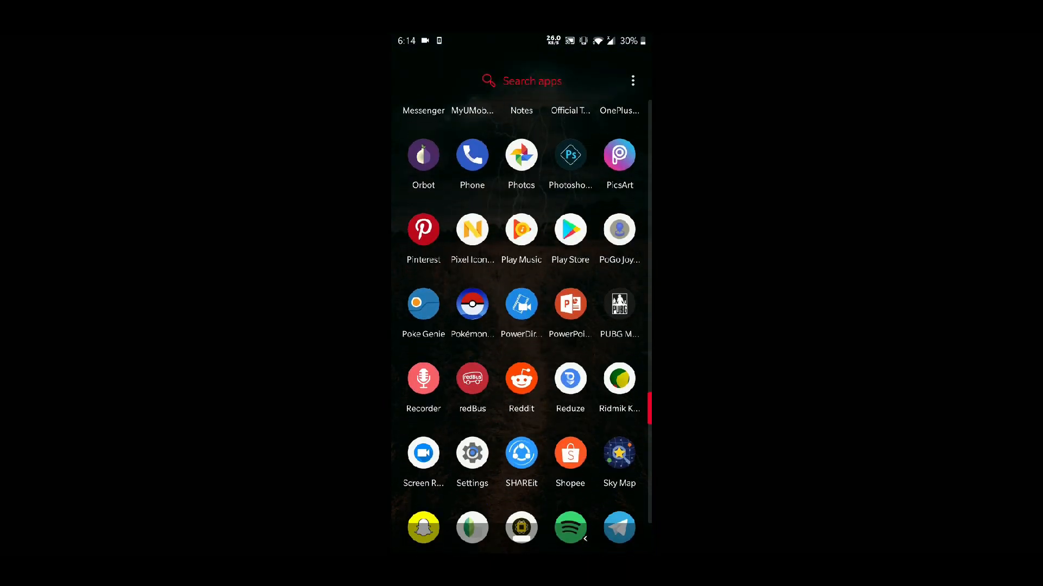
scroll(down, 3)
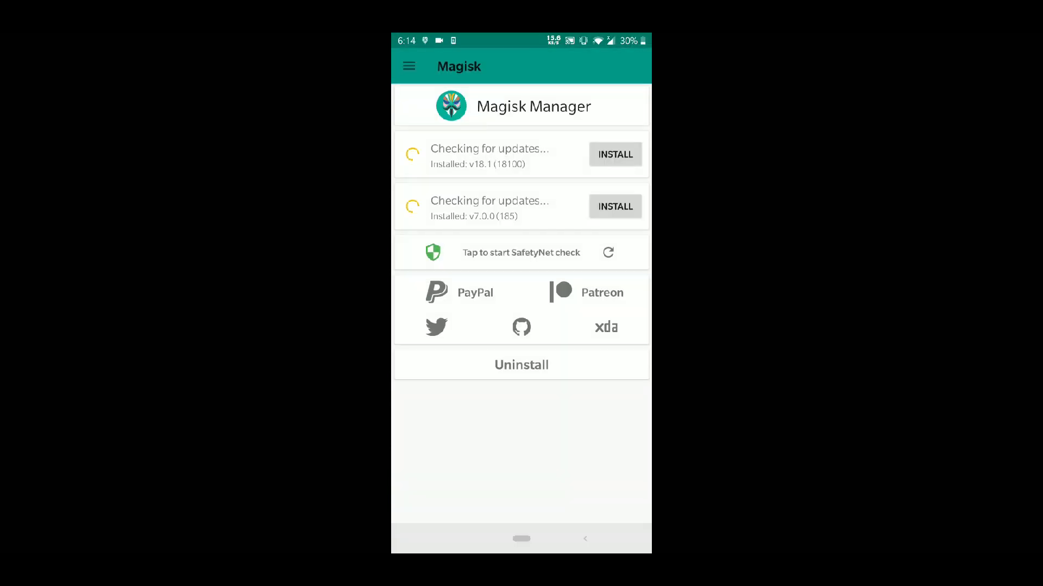
click(409, 66)
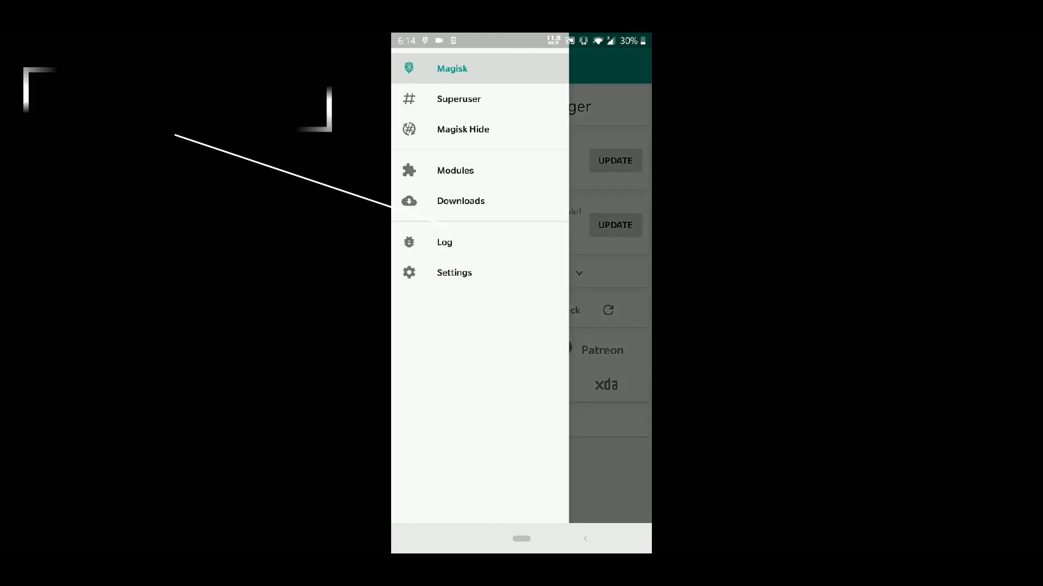
click(458, 98)
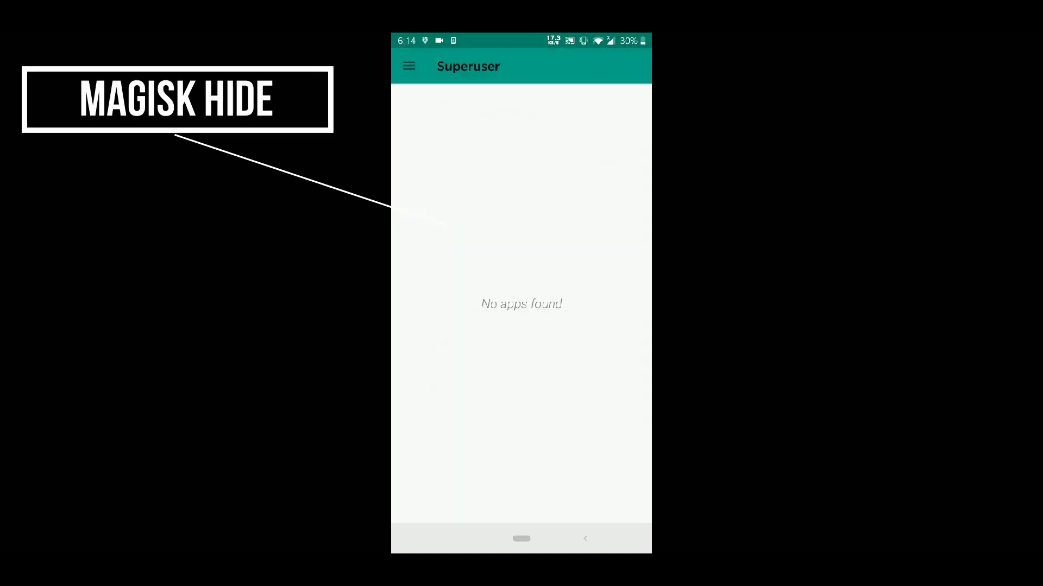
Tick Pokémon GO in Magisk Hide, found by searching 'pokem', then view the empty Modules page.
click(409, 65)
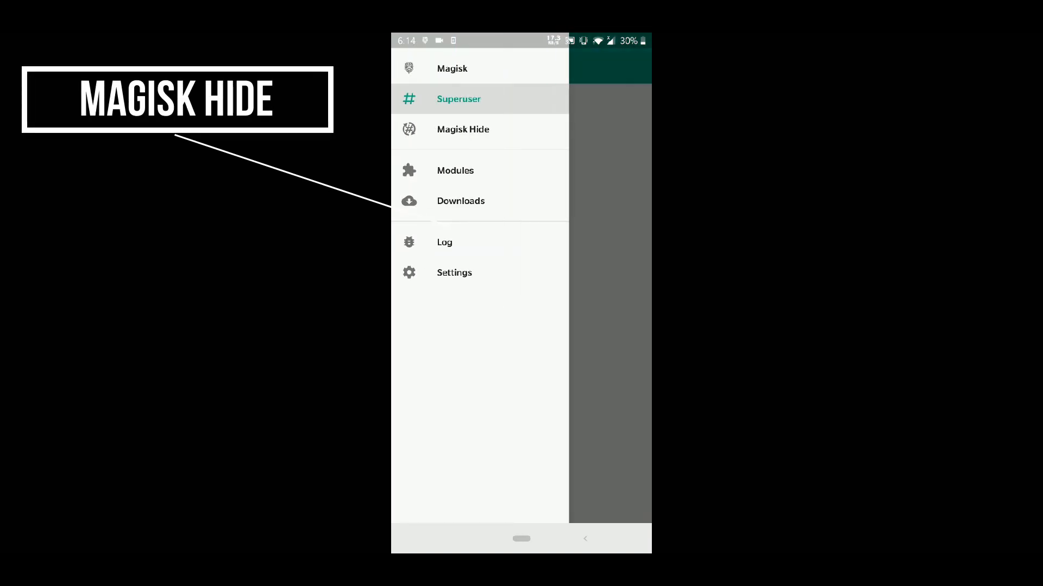
click(462, 130)
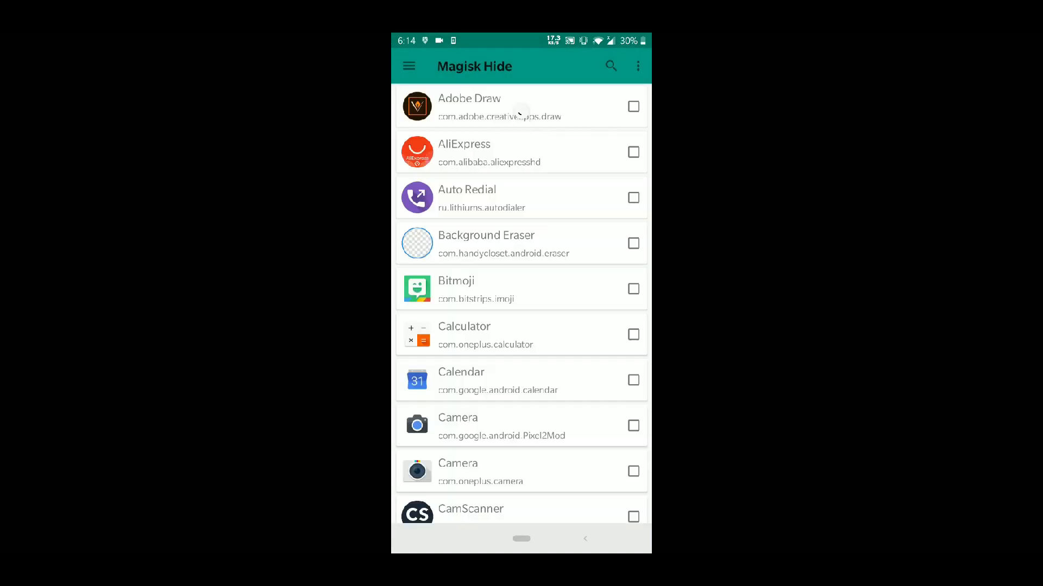
click(610, 66)
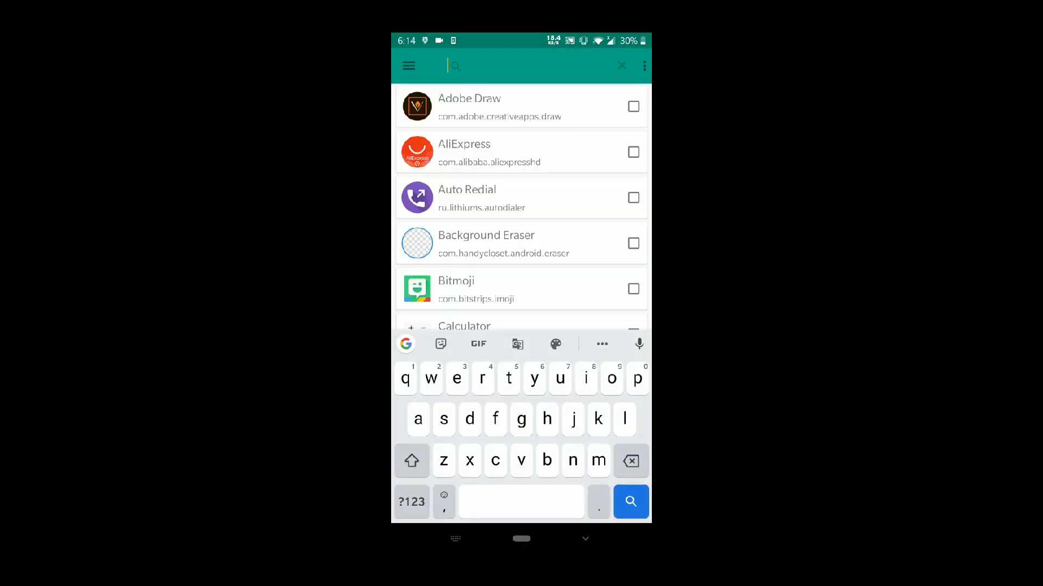
text(pokem)
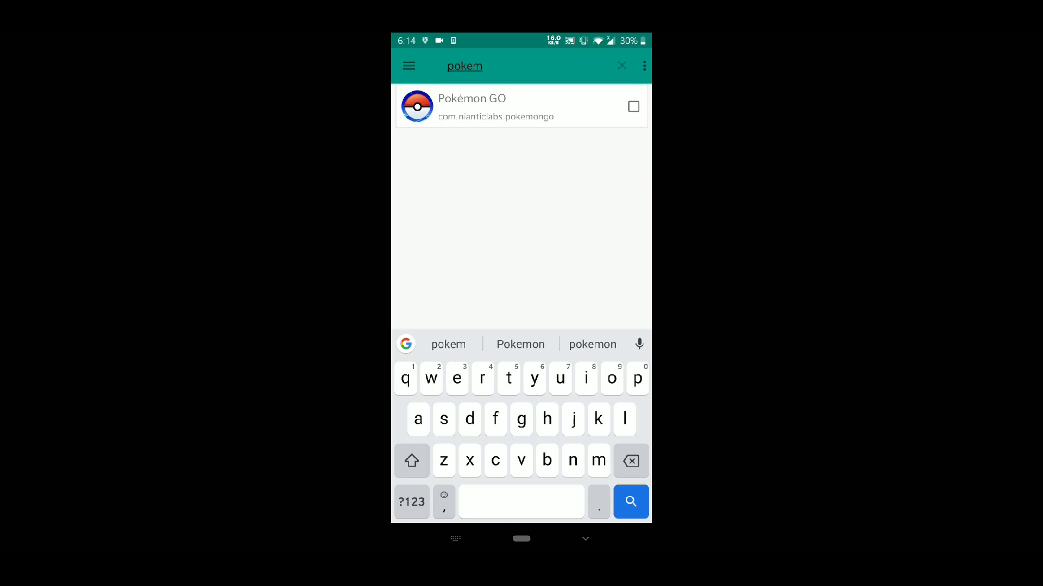
click(632, 106)
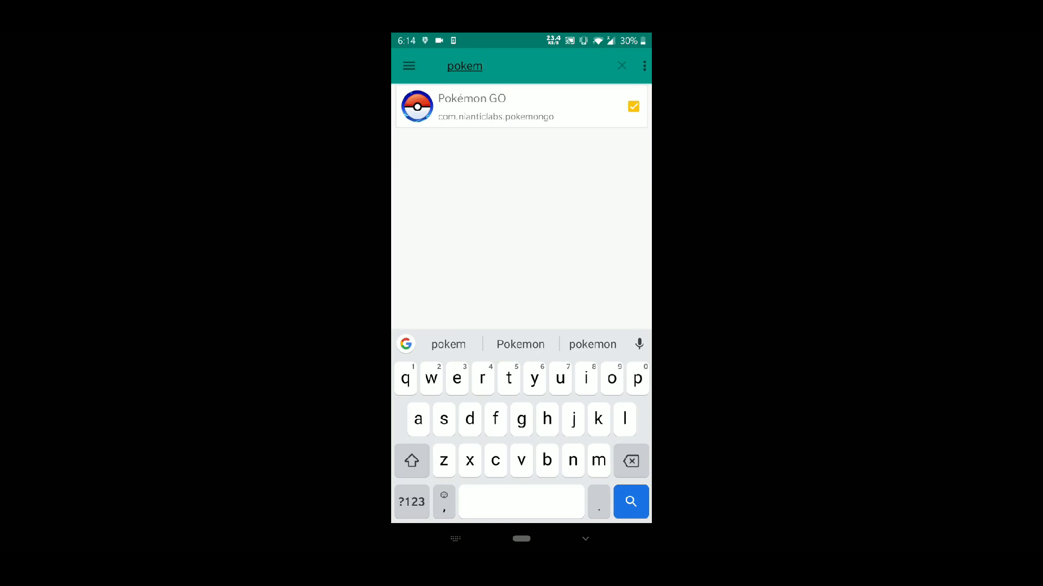
click(409, 66)
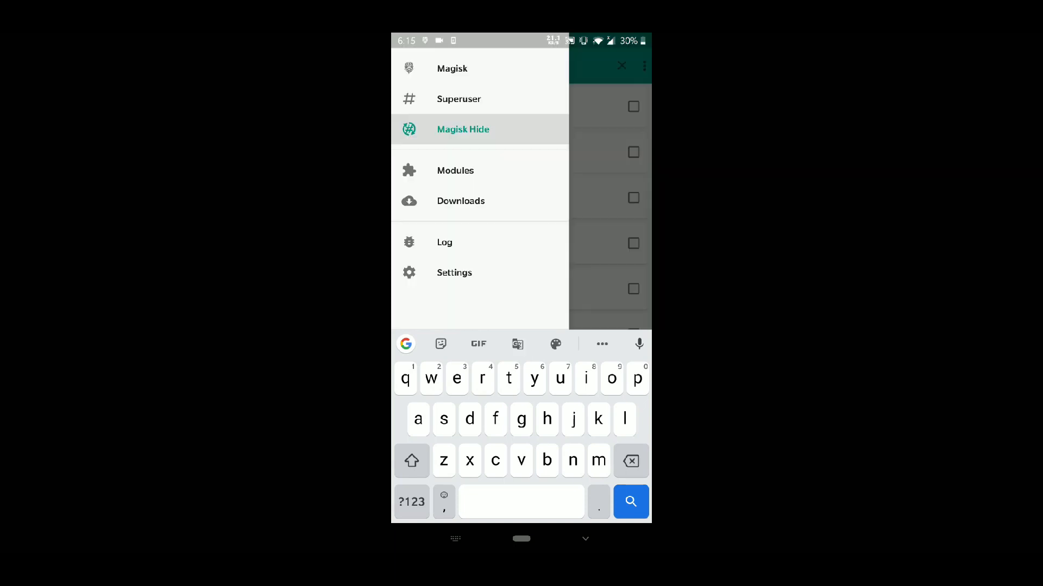
click(456, 170)
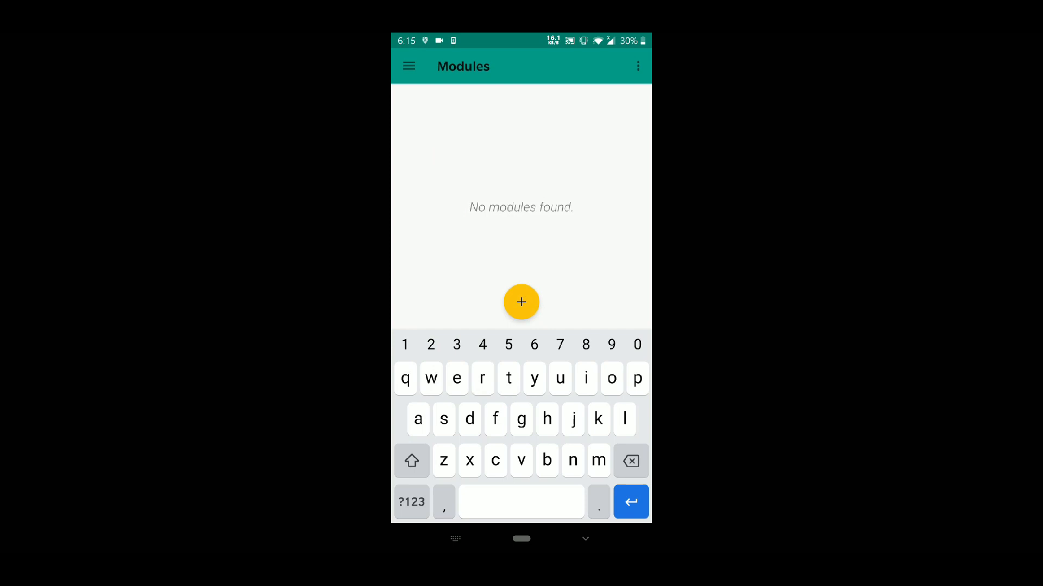
Allow Magisk Manager storage access, scroll the online Downloads modules, then open Settings from the menu.
click(522, 302)
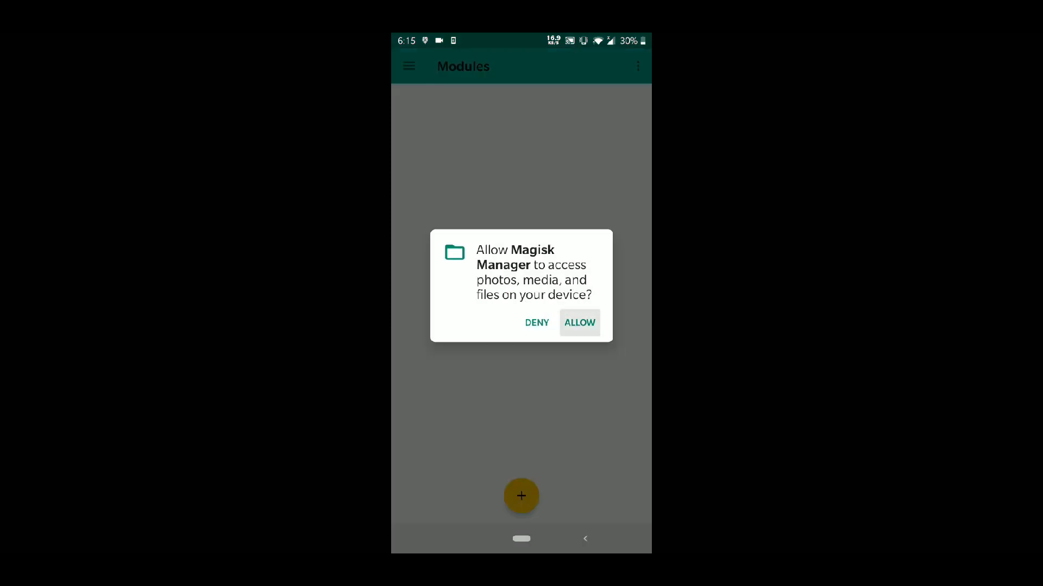
click(578, 323)
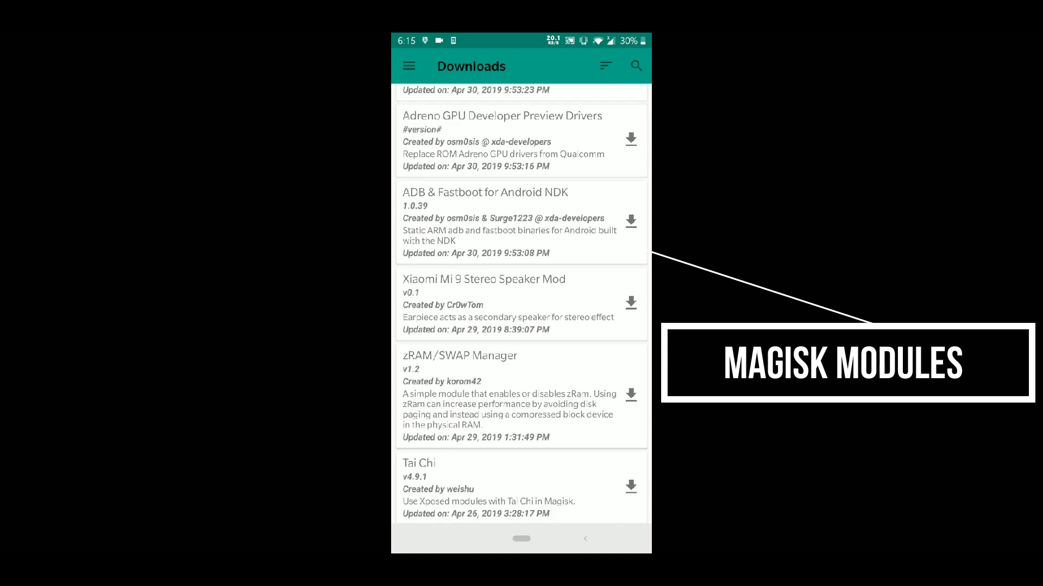
scroll(down, 3)
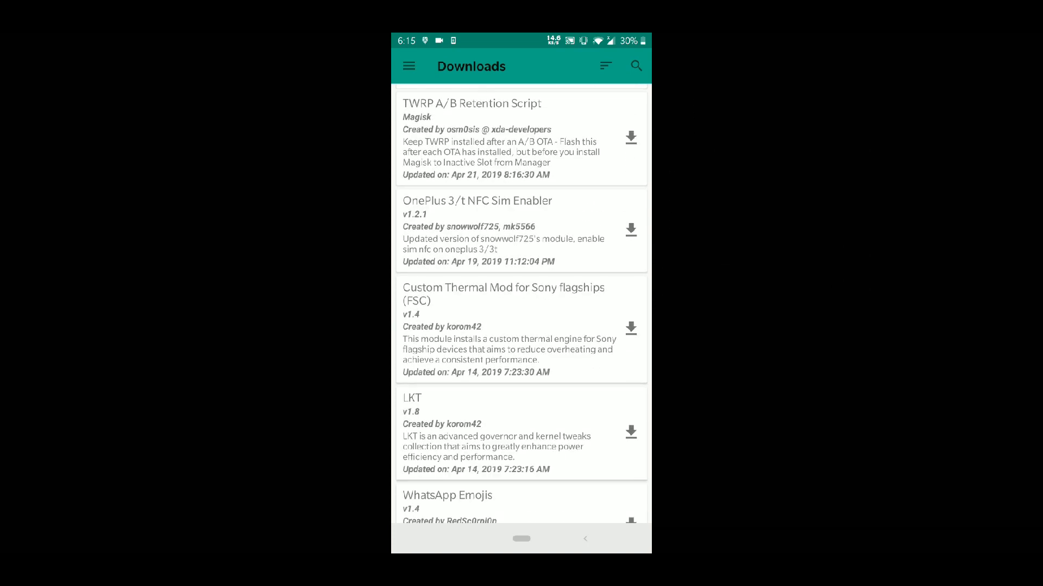
click(408, 65)
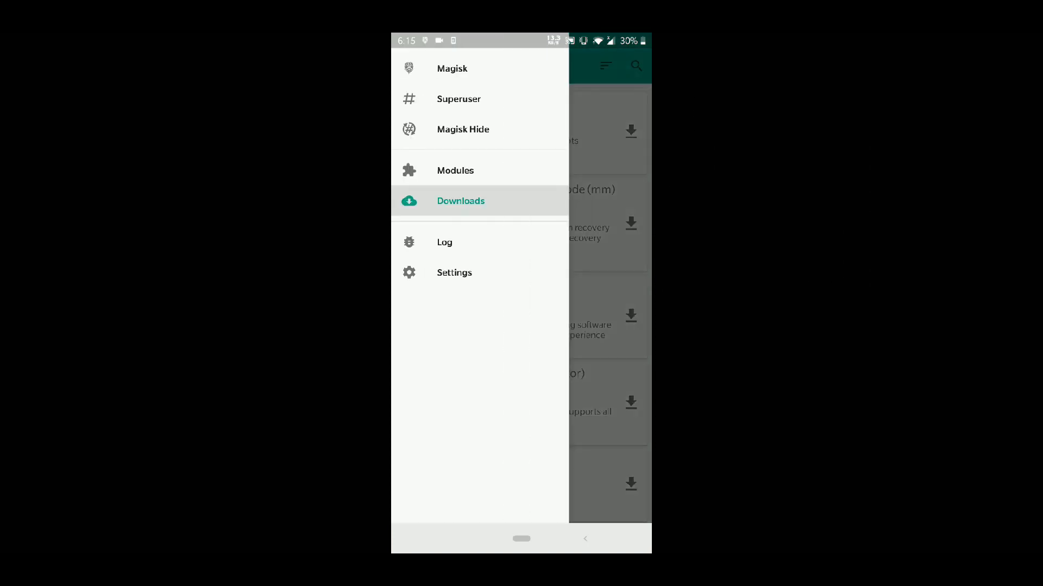
click(454, 273)
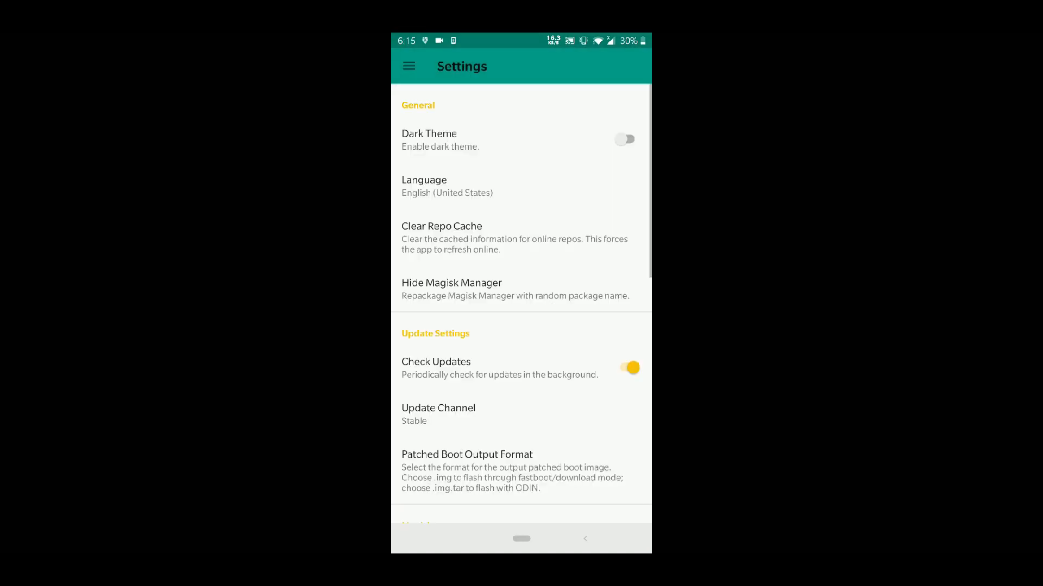